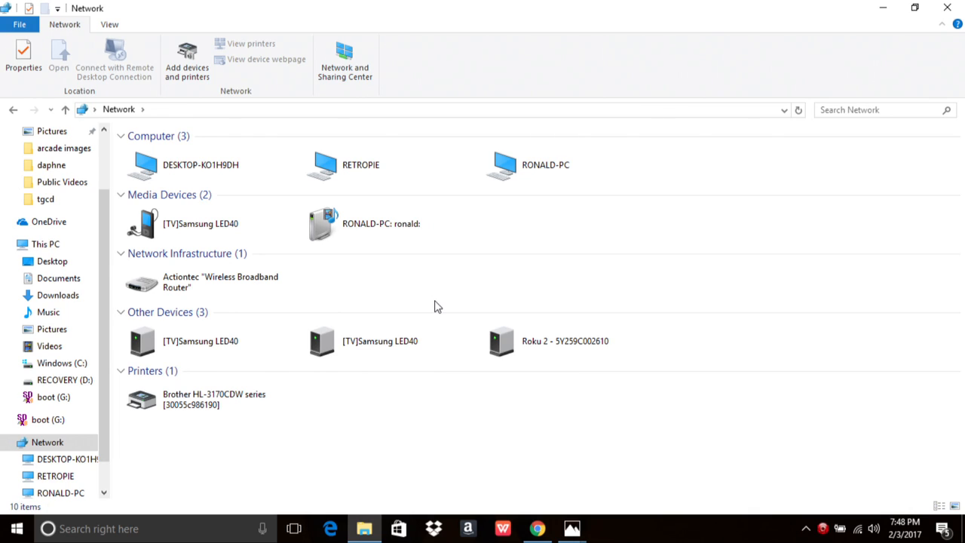
# Open the RETROPIE computer's shared folders from the Network device list
pyautogui.click(381, 223)
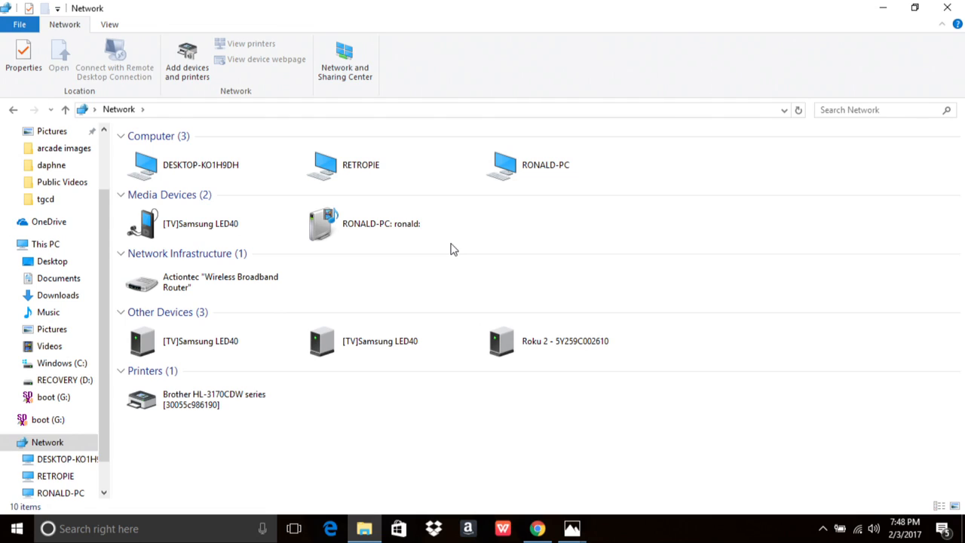
pyautogui.moveTo(512, 266)
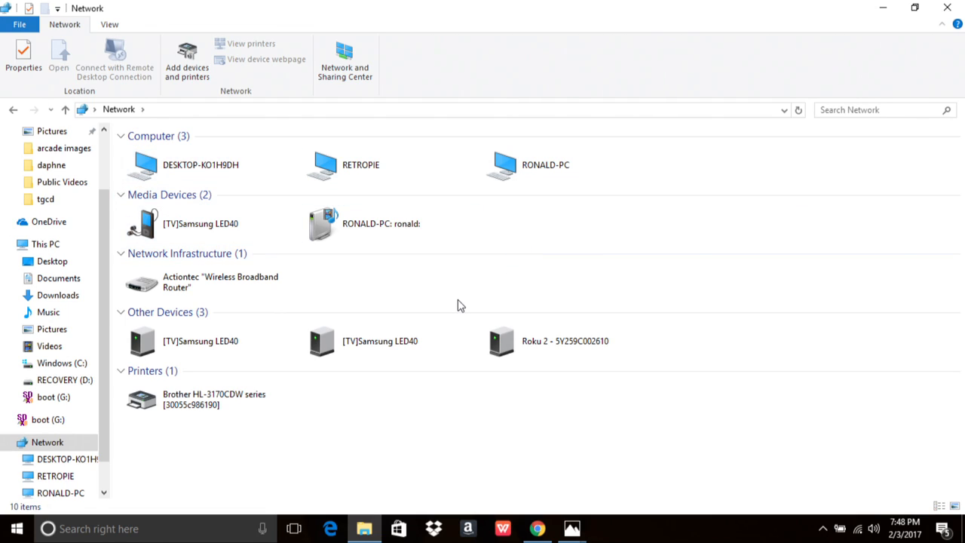
pyautogui.moveTo(432, 274)
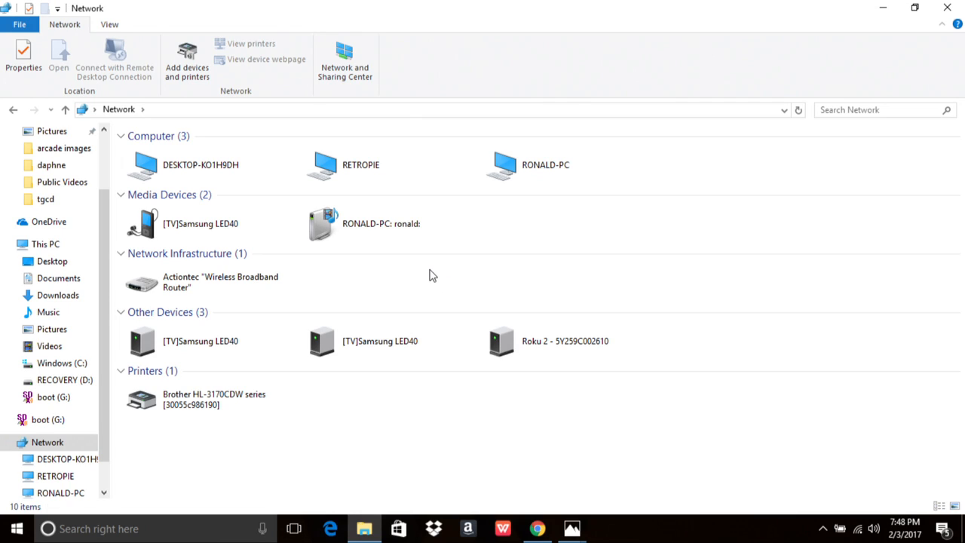
pyautogui.click(389, 223)
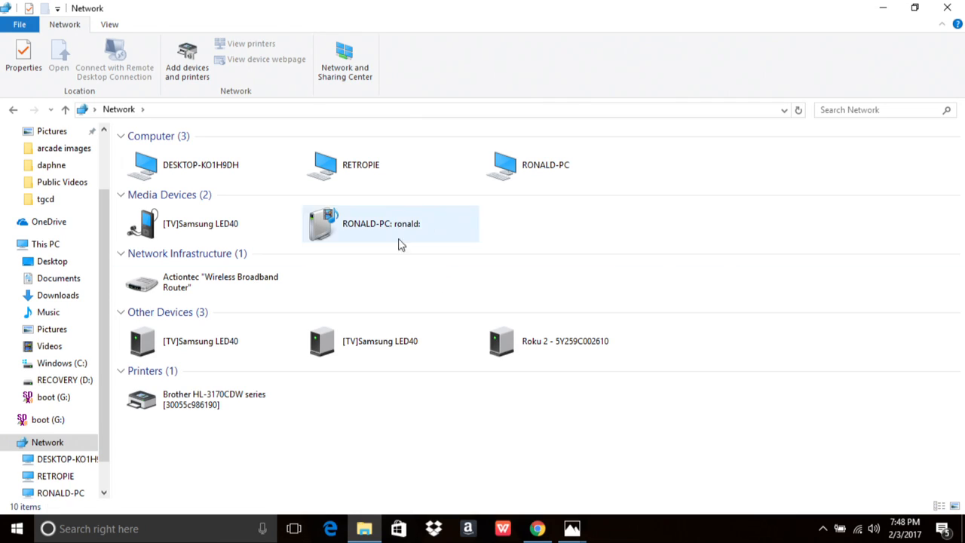
pyautogui.moveTo(389, 288)
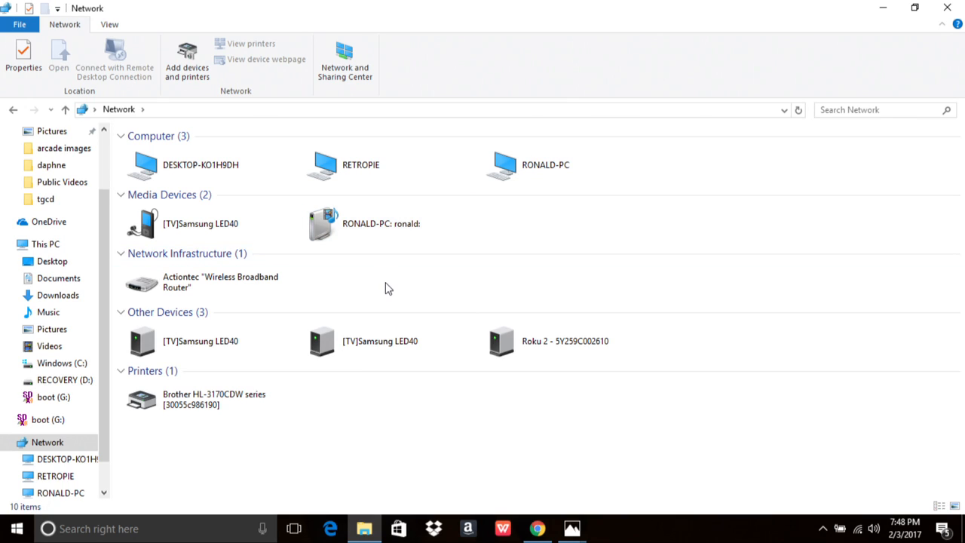
pyautogui.click(48, 441)
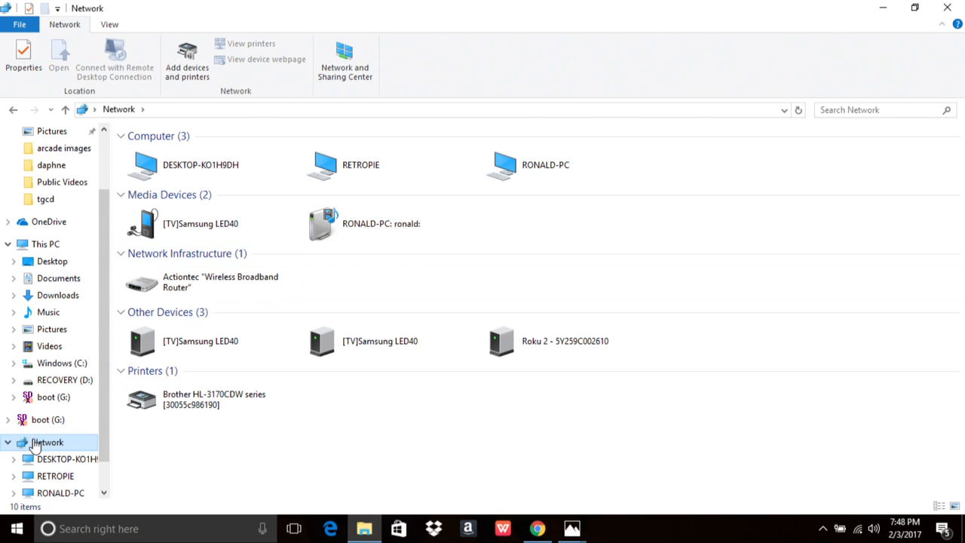
pyautogui.moveTo(374, 175)
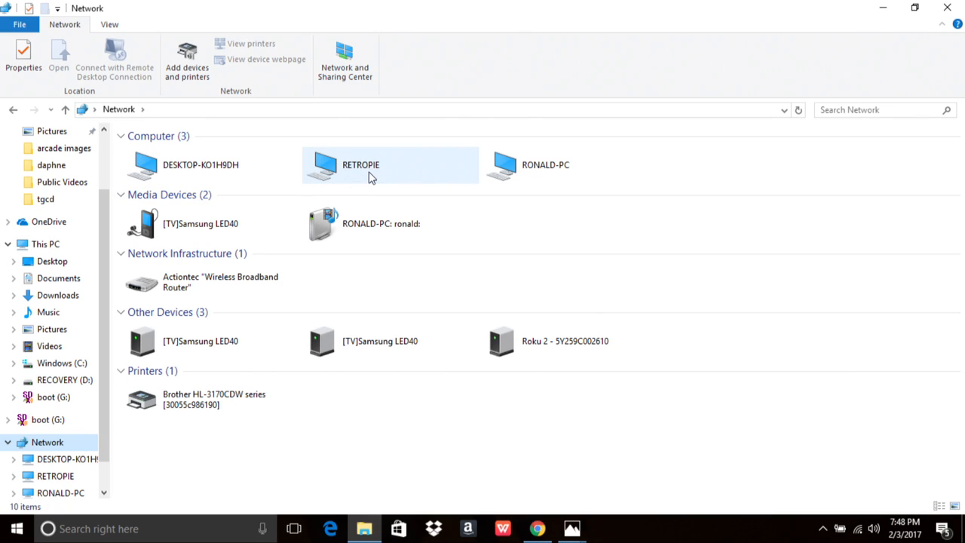
pyautogui.click(360, 172)
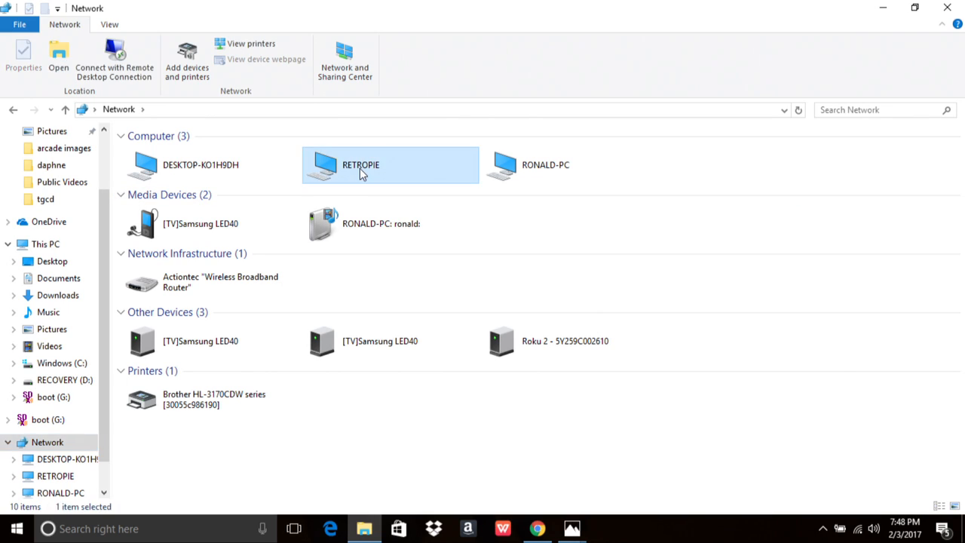
pyautogui.doubleClick(358, 165)
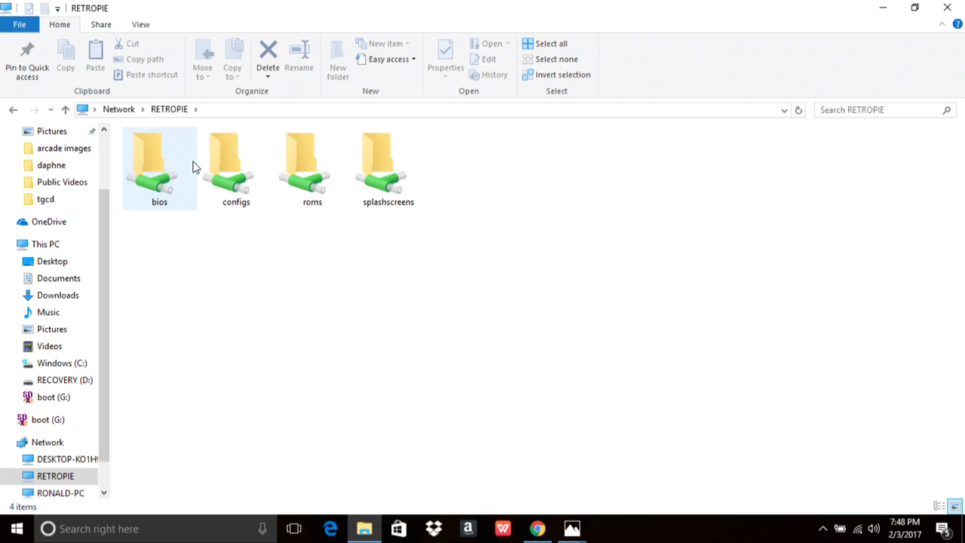
# Open configs, then daphne, and select the dapinput file
pyautogui.click(236, 166)
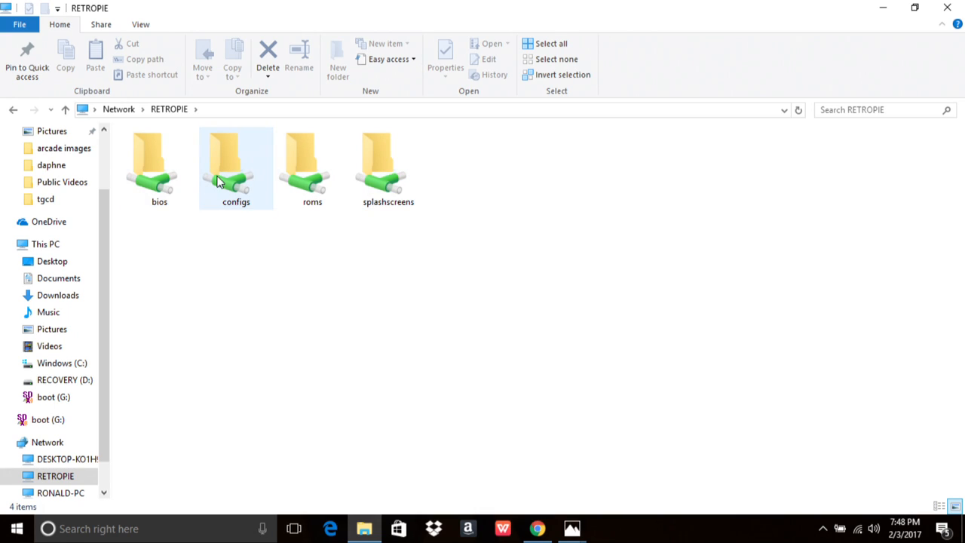
pyautogui.doubleClick(236, 166)
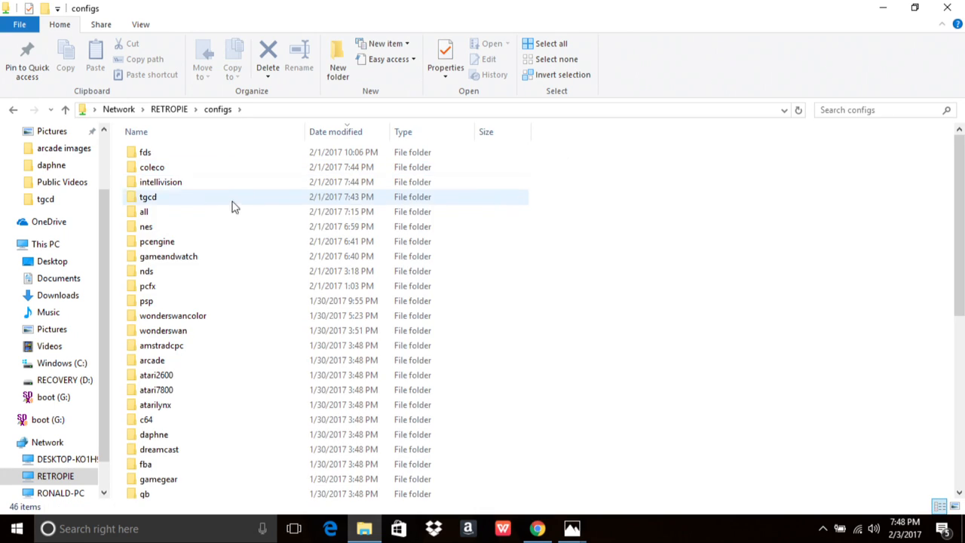
pyautogui.scroll(-3)
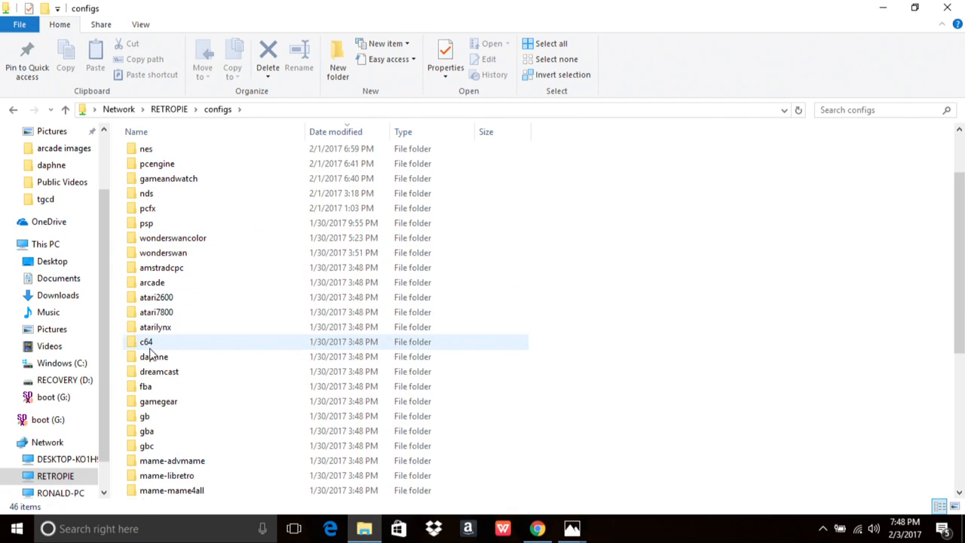
pyautogui.doubleClick(154, 356)
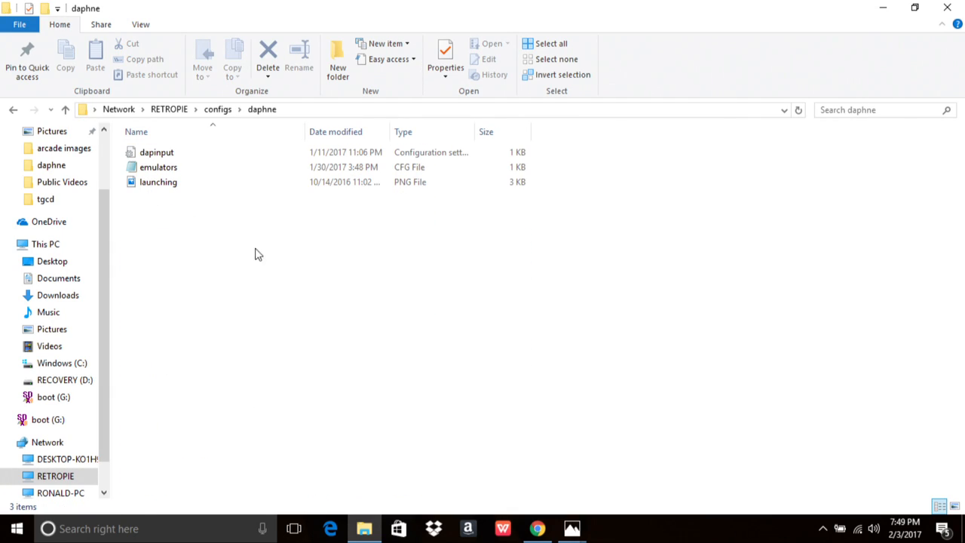
pyautogui.click(156, 152)
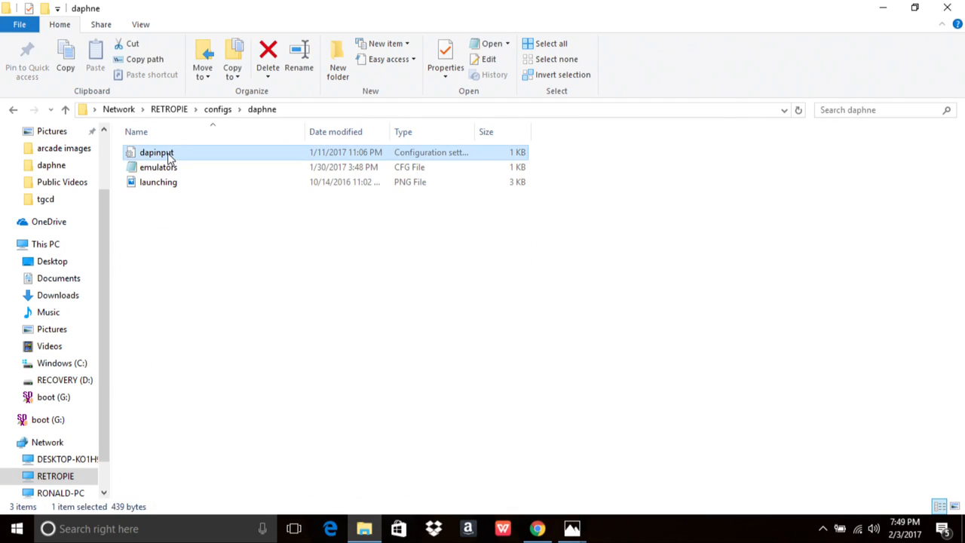
pyautogui.moveTo(239, 275)
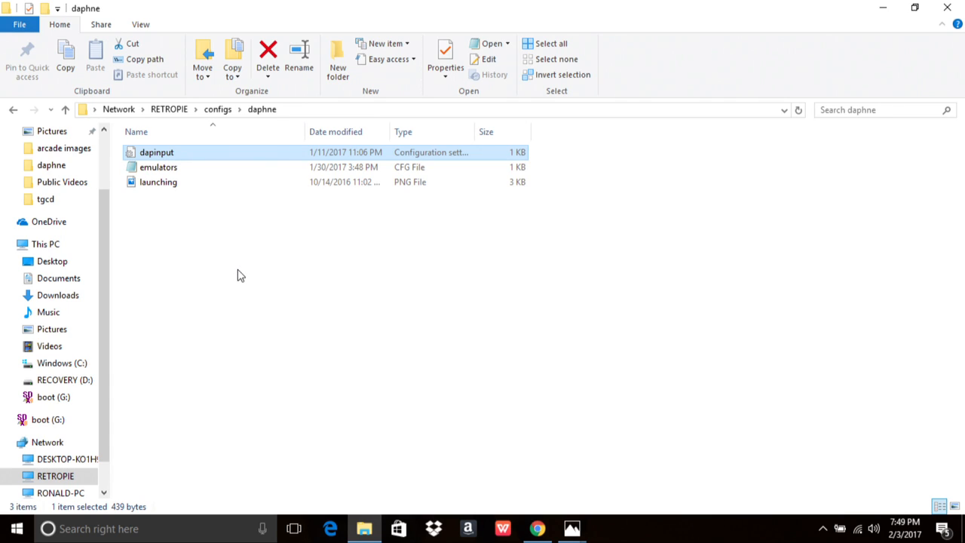
pyautogui.moveTo(151, 154)
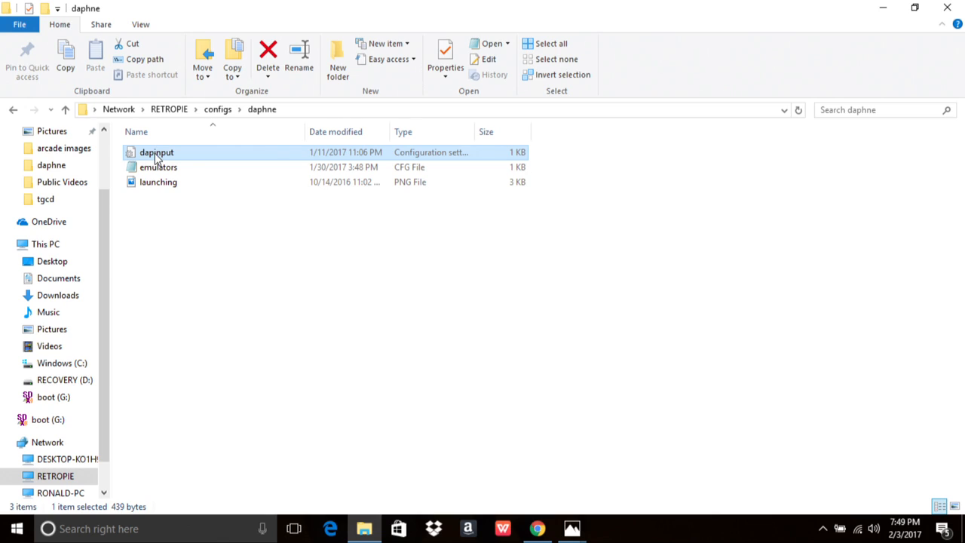
# Open dapinput in Notepad and pick out a key code on the KEY_UP line
pyautogui.doubleClick(157, 152)
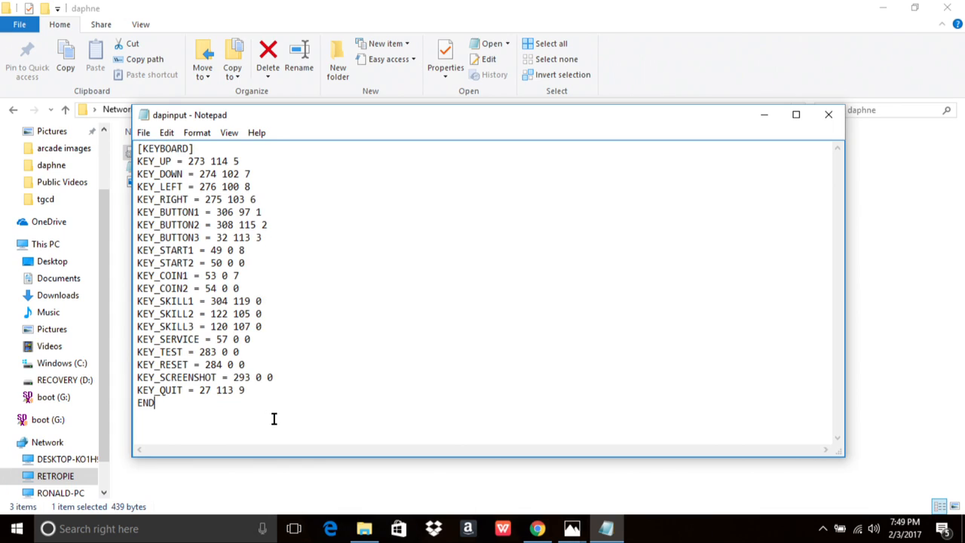
pyautogui.press('ctrl+a')
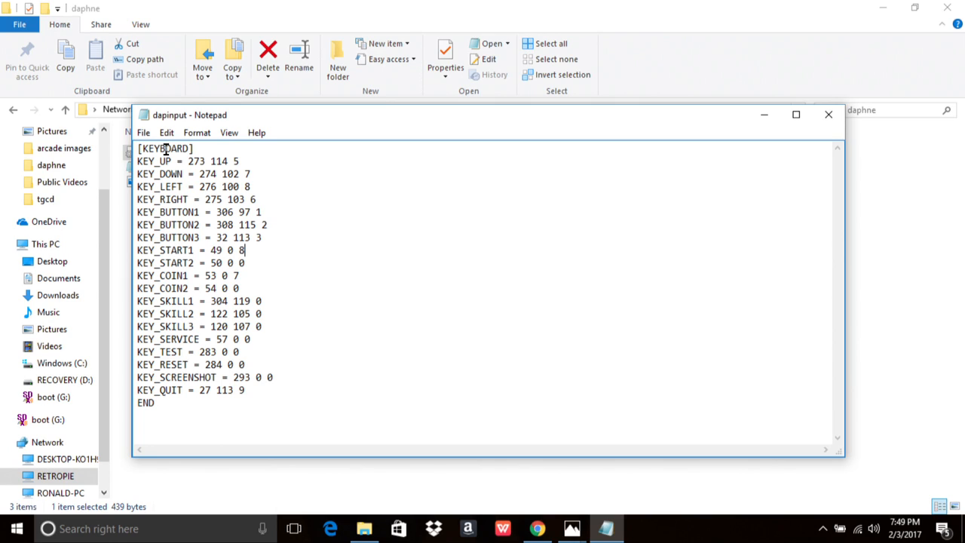
pyautogui.doubleClick(196, 161)
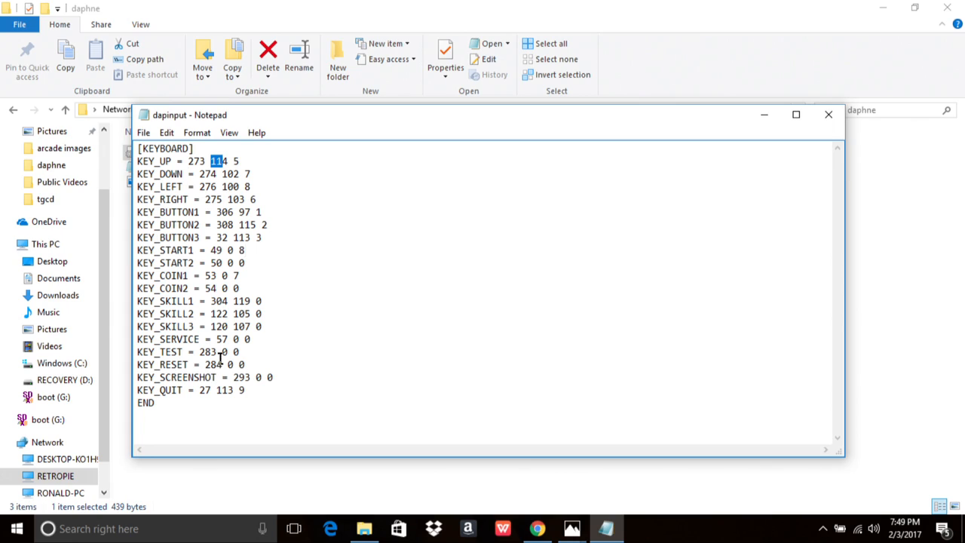
pyautogui.moveTo(190, 270)
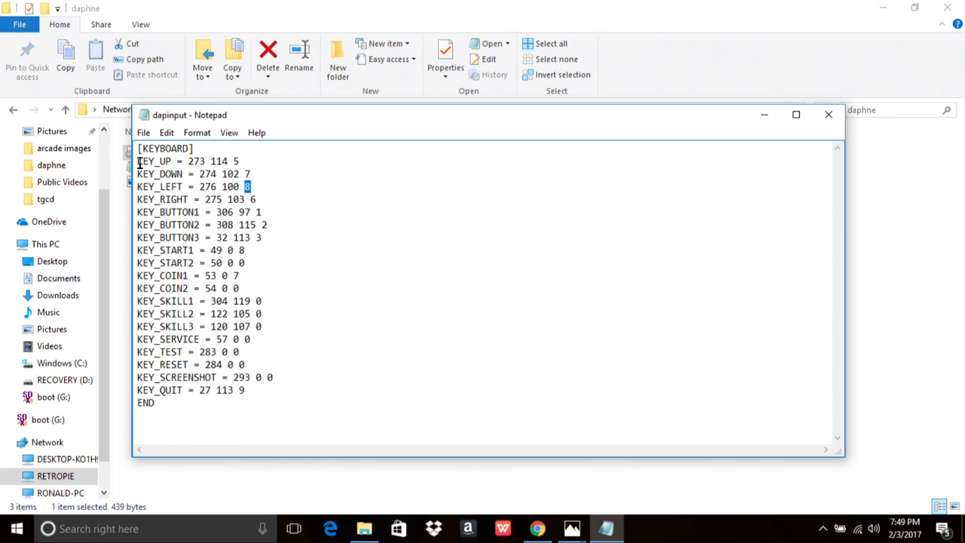
# Highlight the four KEY_UP–KEY_RIGHT lines, then the three KEY_BUTTON lines
pyautogui.moveTo(137, 161); pyautogui.dragTo(254, 199)
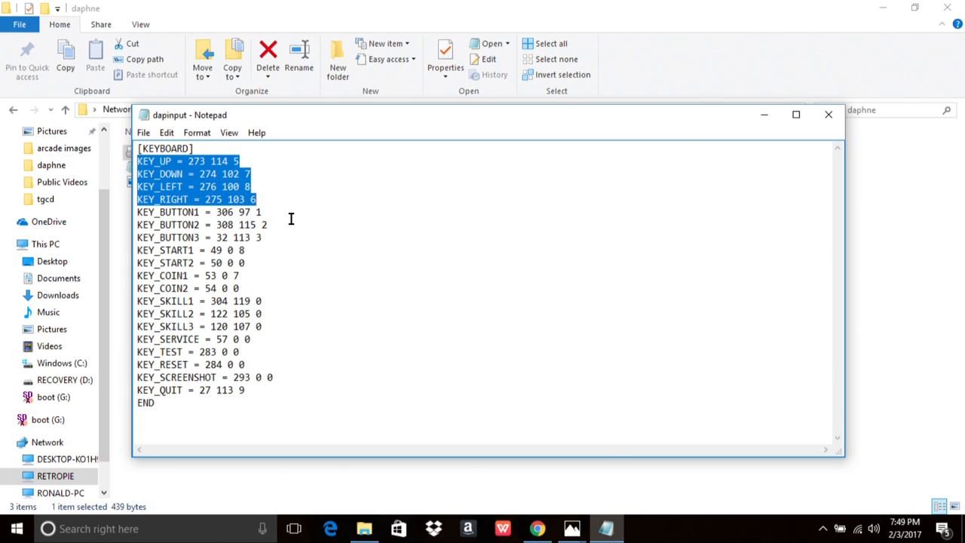
pyautogui.click(244, 262)
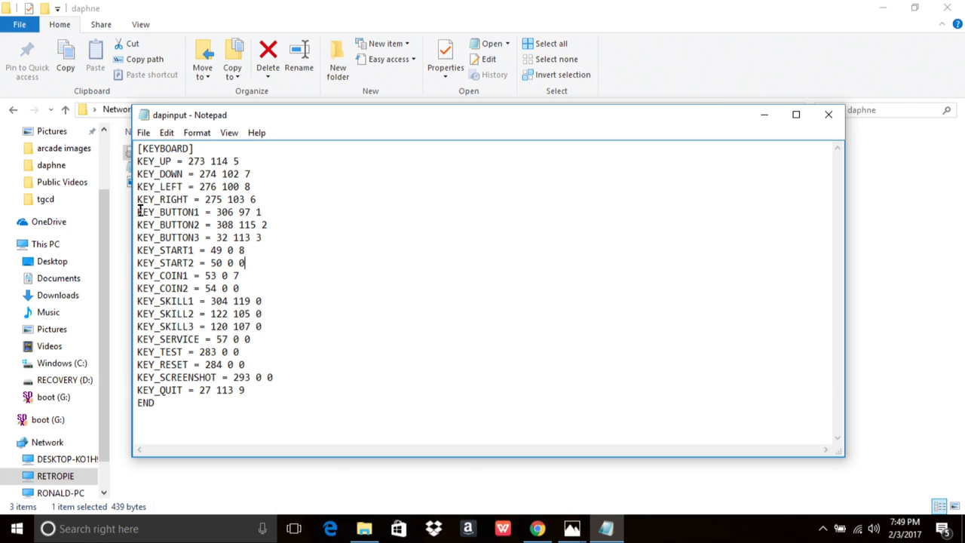
pyautogui.moveTo(136, 212); pyautogui.dragTo(267, 238)
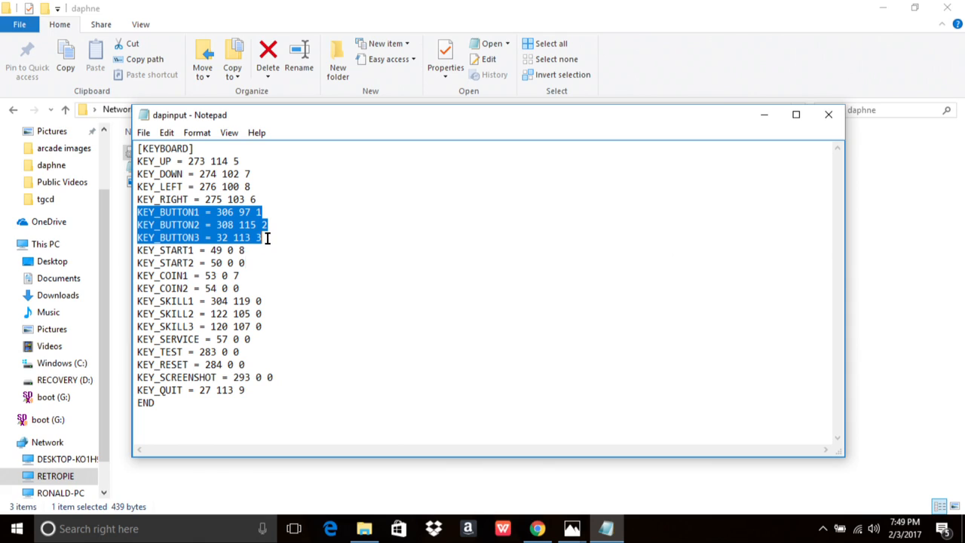
pyautogui.click(138, 250)
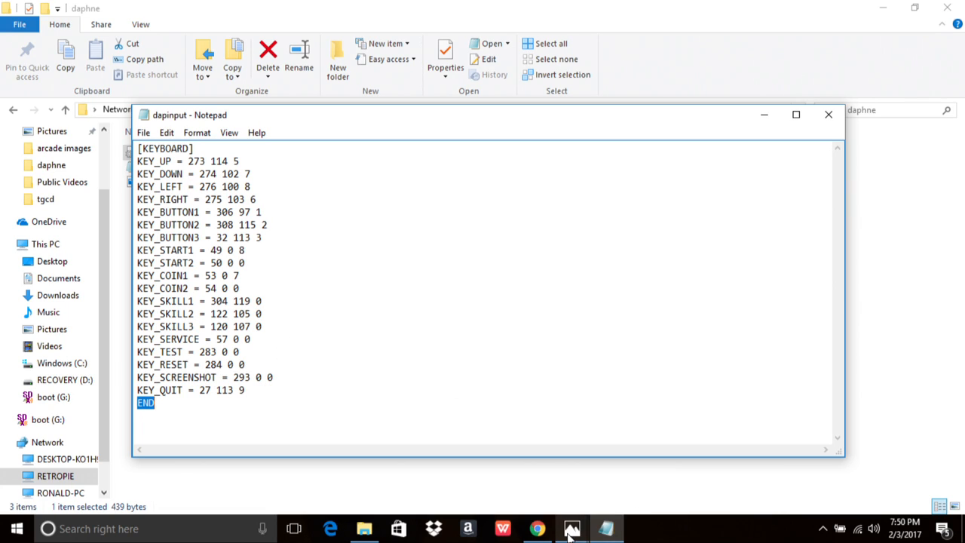
# Switch to Photos showing retropie-snes.png, the labeled SNES controller diagram
pyautogui.click(573, 527)
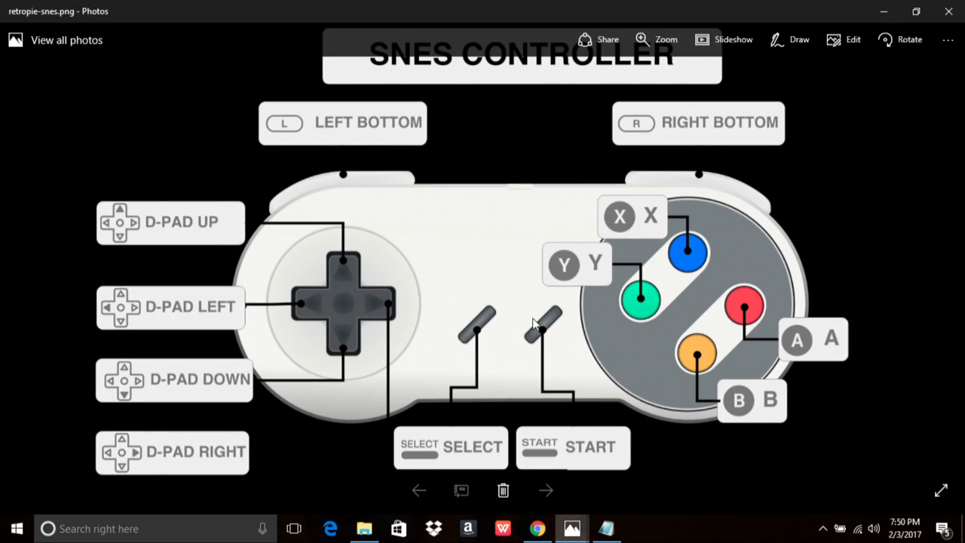
pyautogui.moveTo(254, 213)
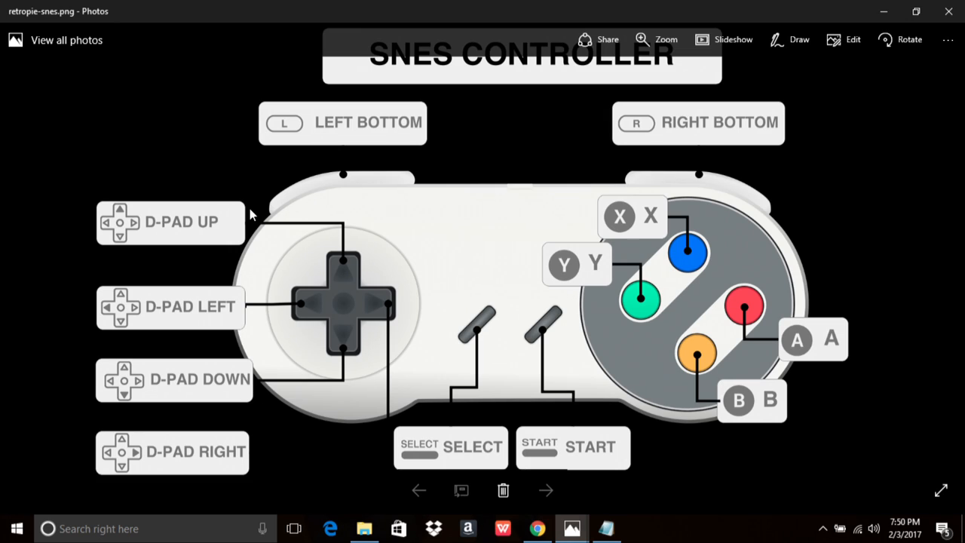
pyautogui.moveTo(656, 264)
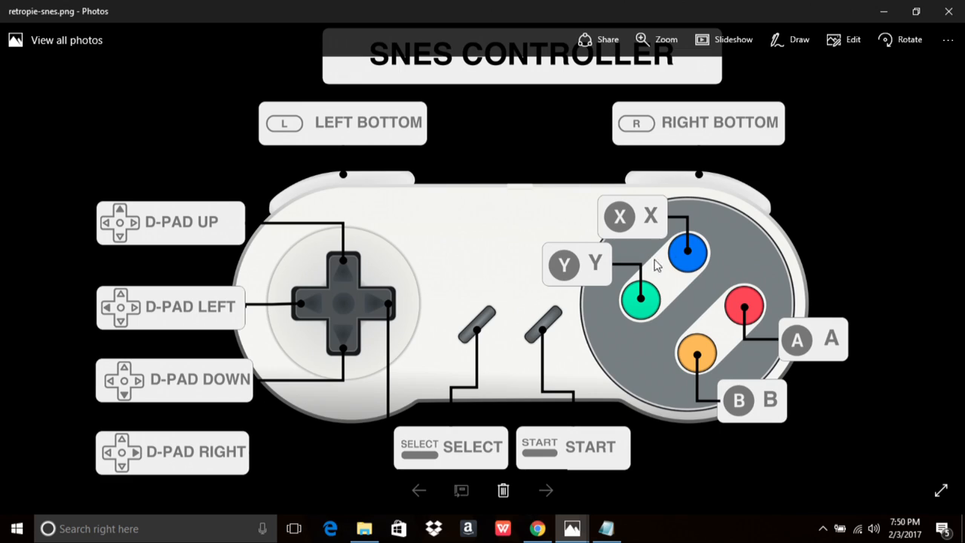
pyautogui.moveTo(703, 228)
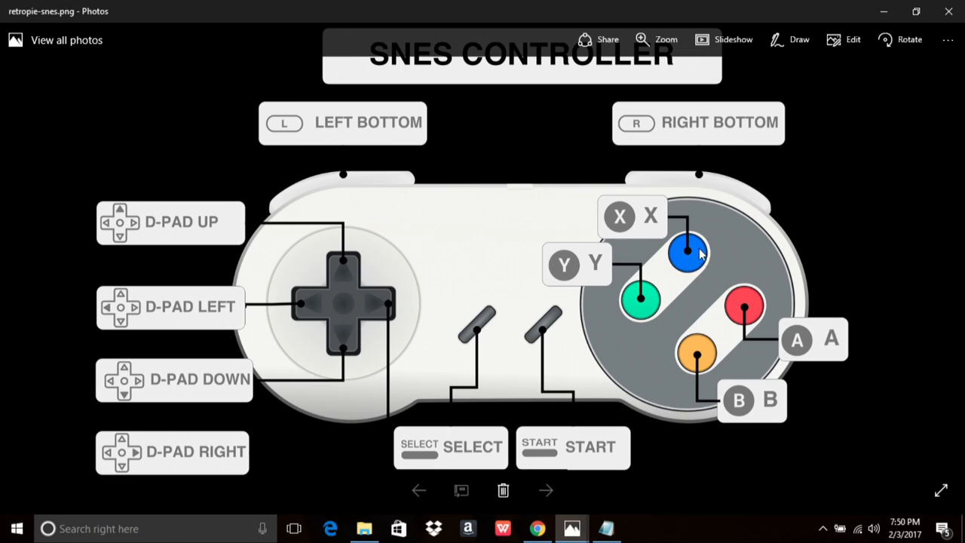
pyautogui.moveTo(761, 301)
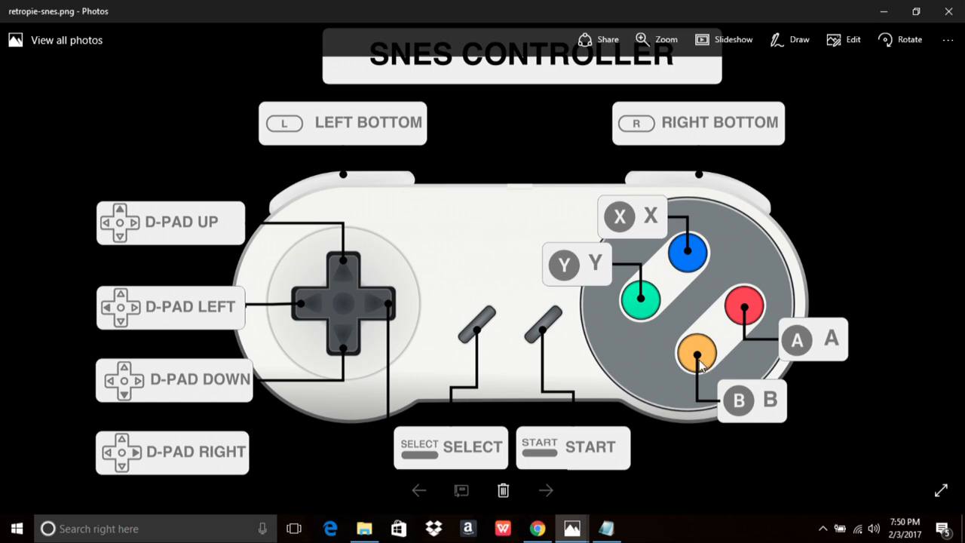
pyautogui.moveTo(348, 219)
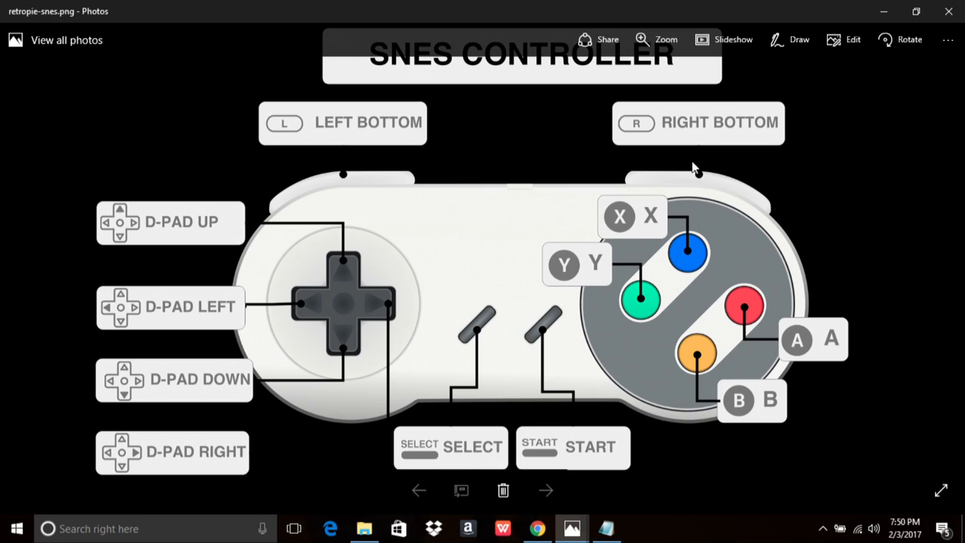
pyautogui.moveTo(471, 299)
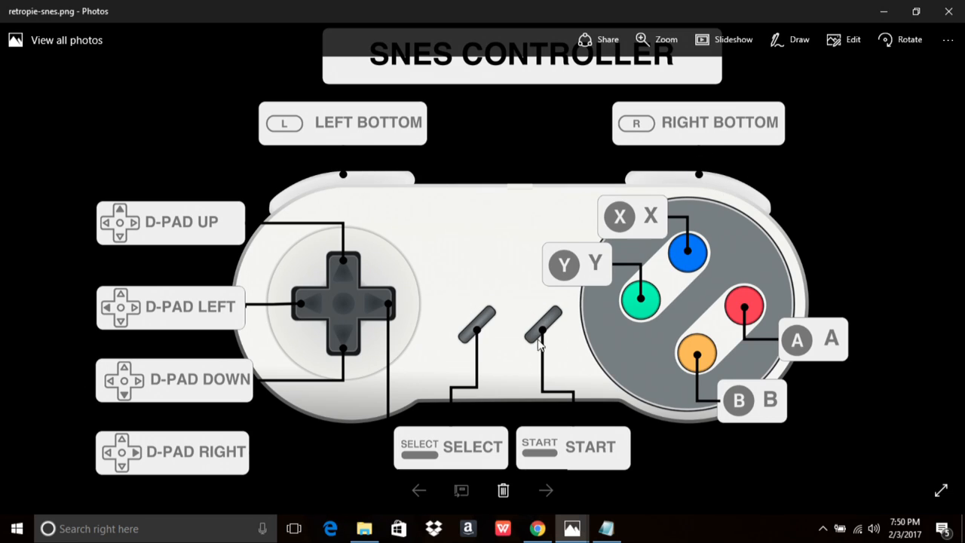
pyautogui.moveTo(554, 332)
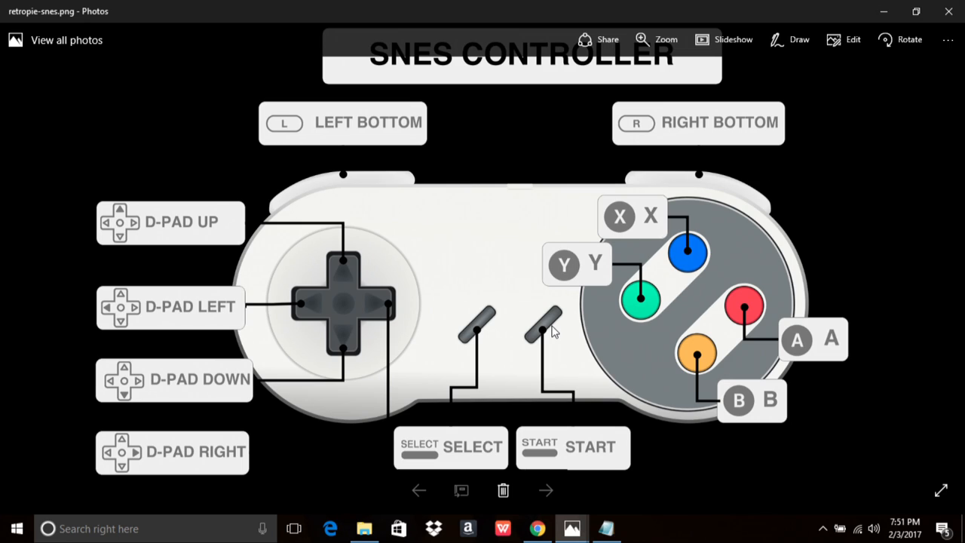
pyautogui.moveTo(685, 247)
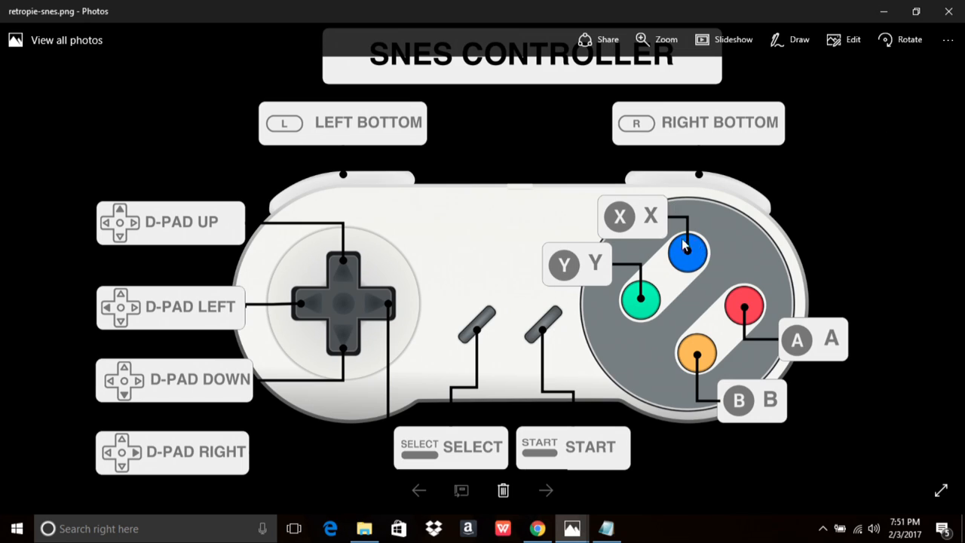
pyautogui.moveTo(674, 255)
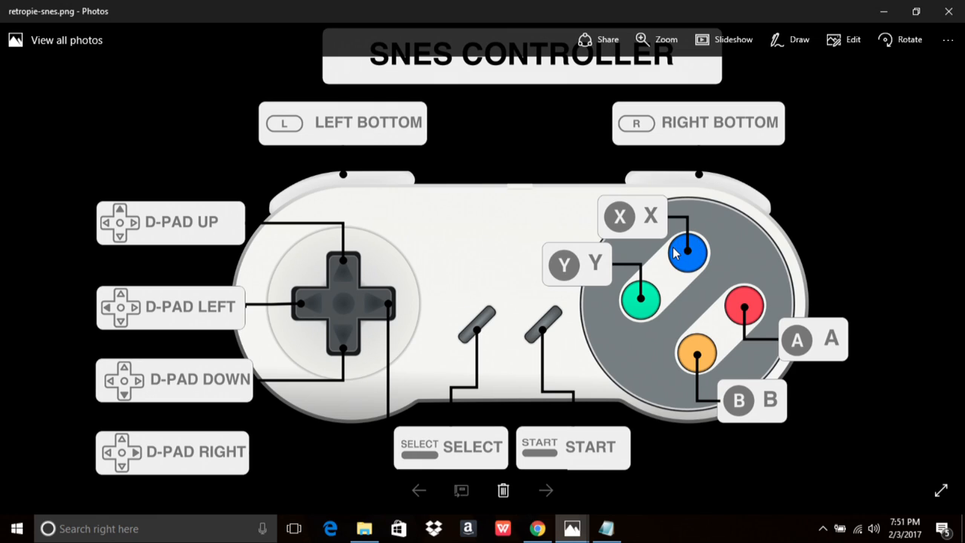
pyautogui.moveTo(688, 261)
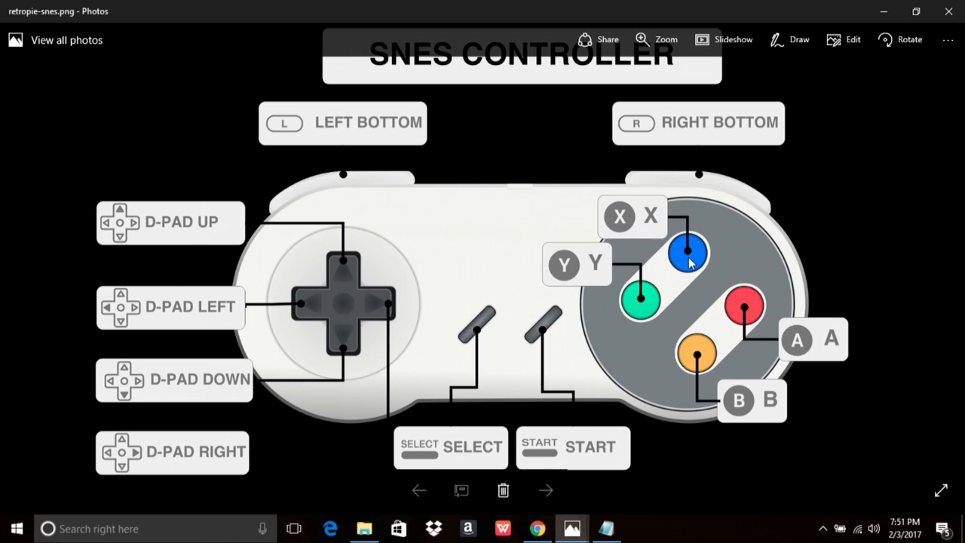
pyautogui.moveTo(676, 247)
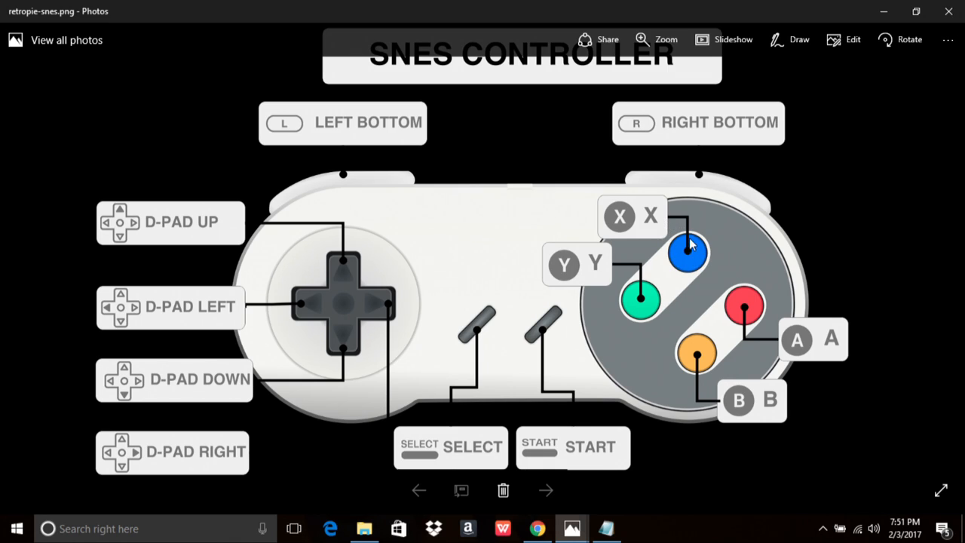
# Bring dapinput.cfg in Notepad back to the front via the taskbar
pyautogui.click(606, 527)
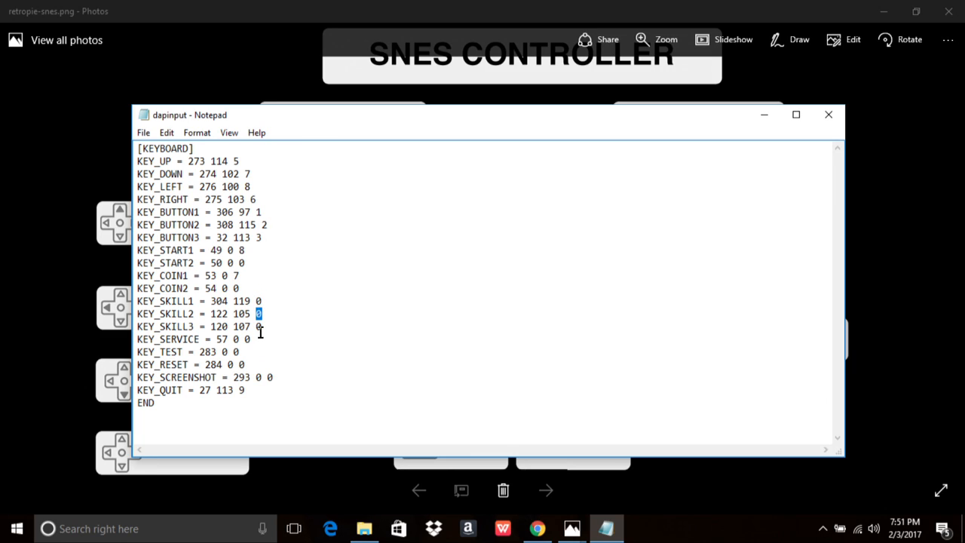
pyautogui.moveTo(259, 330)
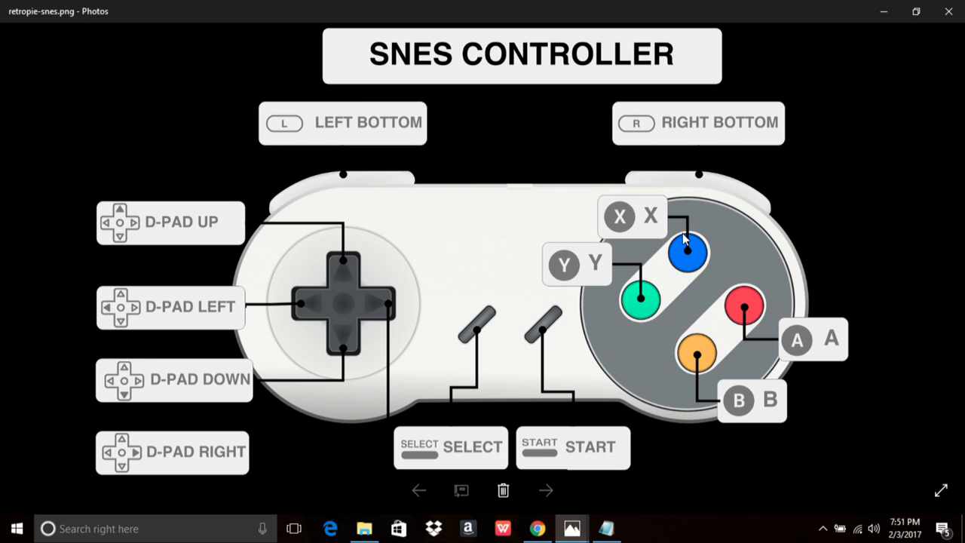
pyautogui.moveTo(695, 262)
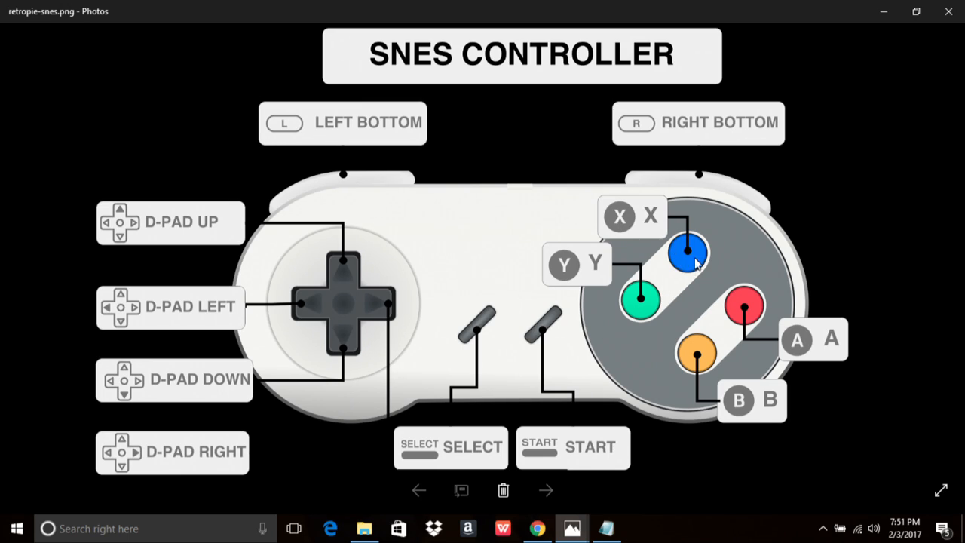
pyautogui.moveTo(689, 247)
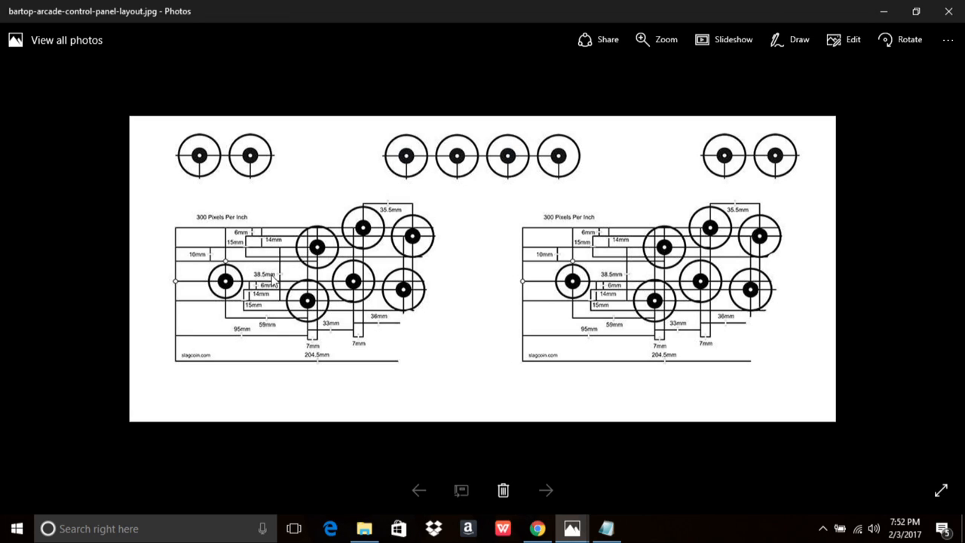
pyautogui.moveTo(459, 346)
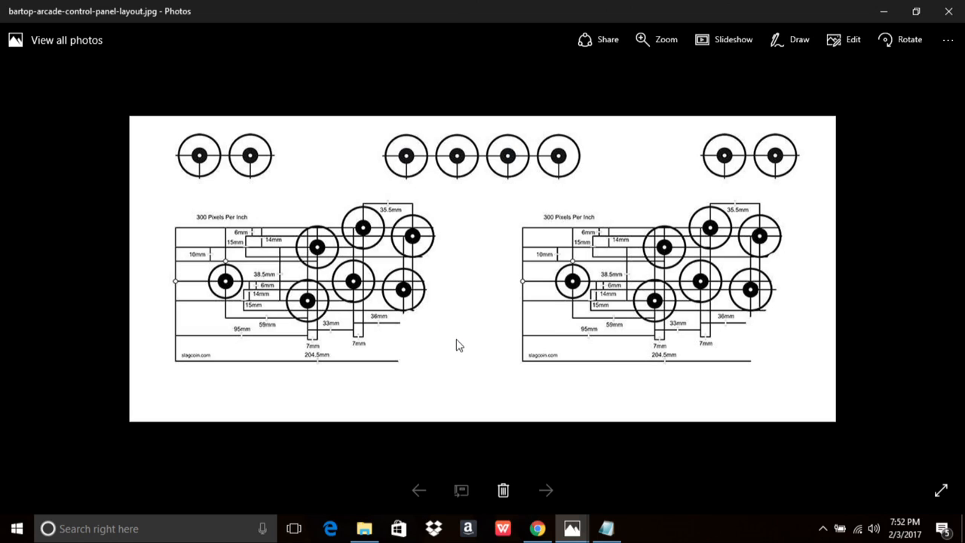
pyautogui.moveTo(411, 322)
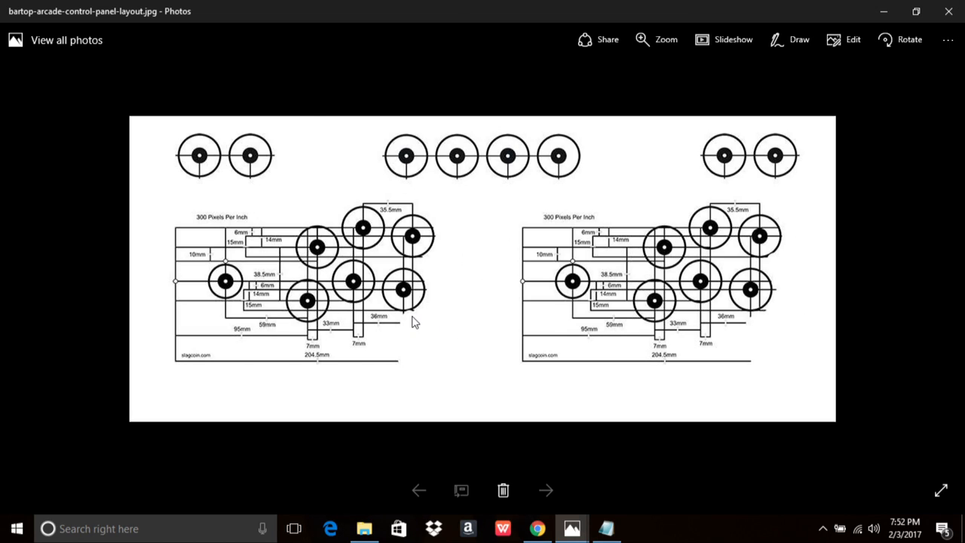
pyautogui.moveTo(352, 283)
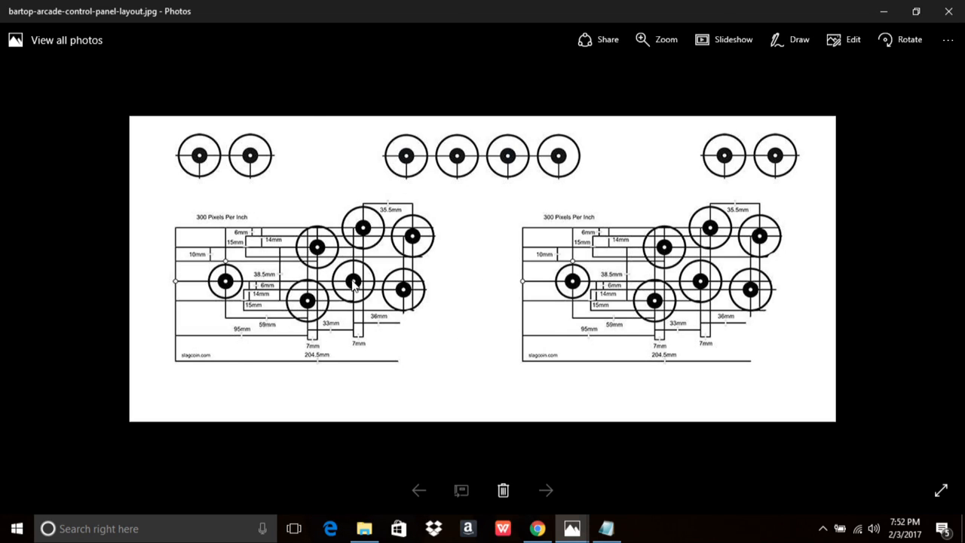
pyautogui.moveTo(379, 266)
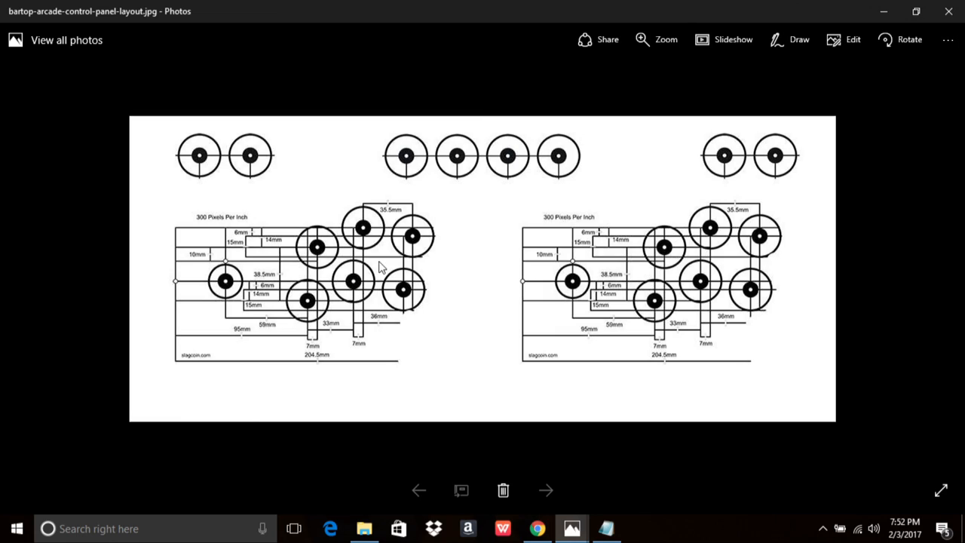
pyautogui.moveTo(469, 242)
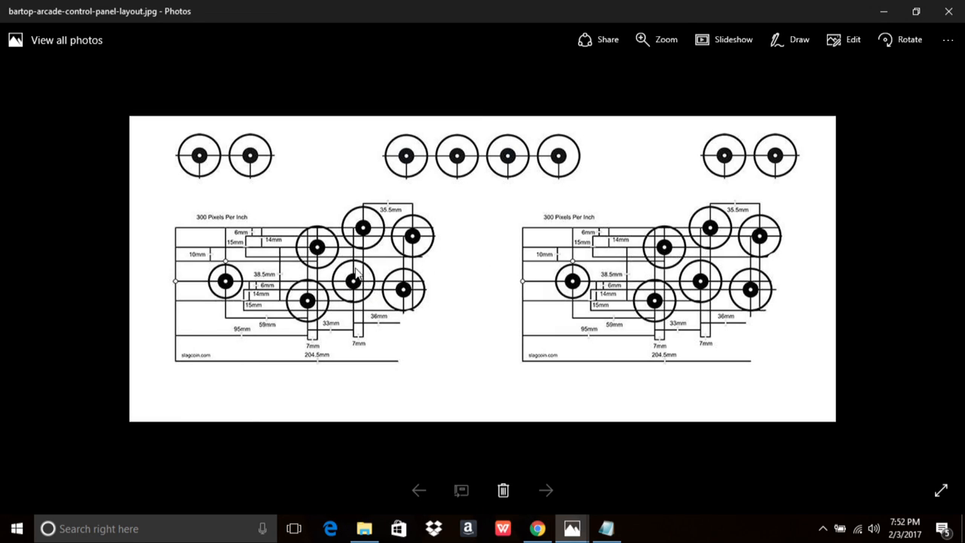
pyautogui.moveTo(317, 275)
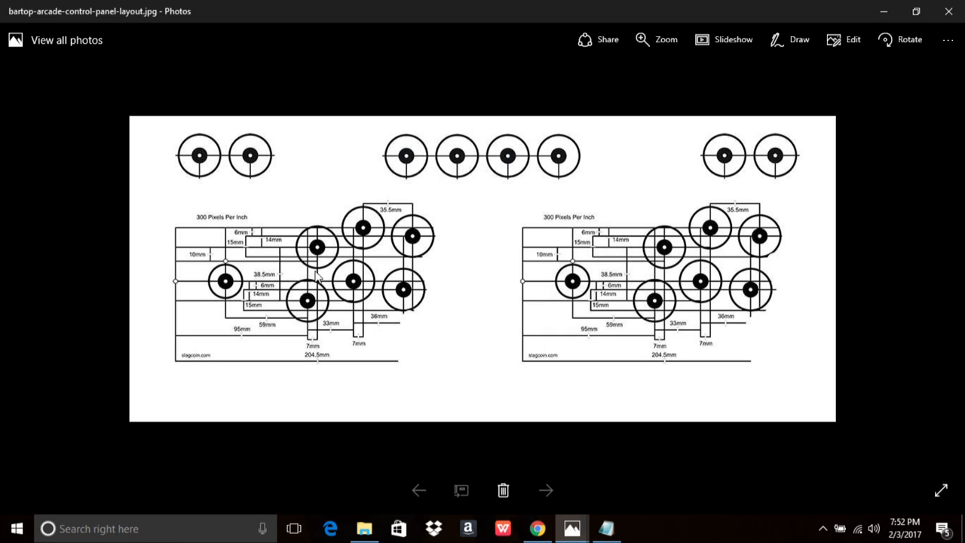
pyautogui.moveTo(337, 259)
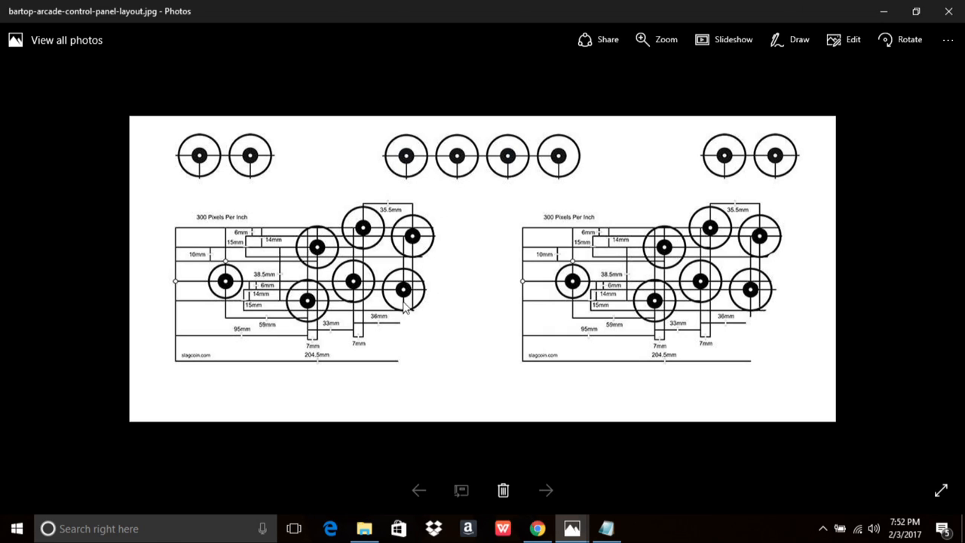
pyautogui.moveTo(251, 151)
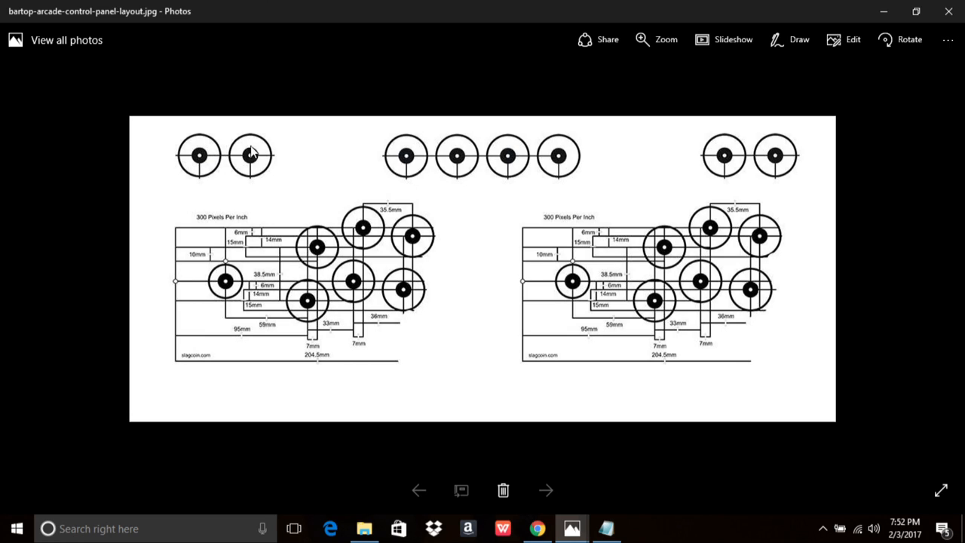
pyautogui.moveTo(340, 301)
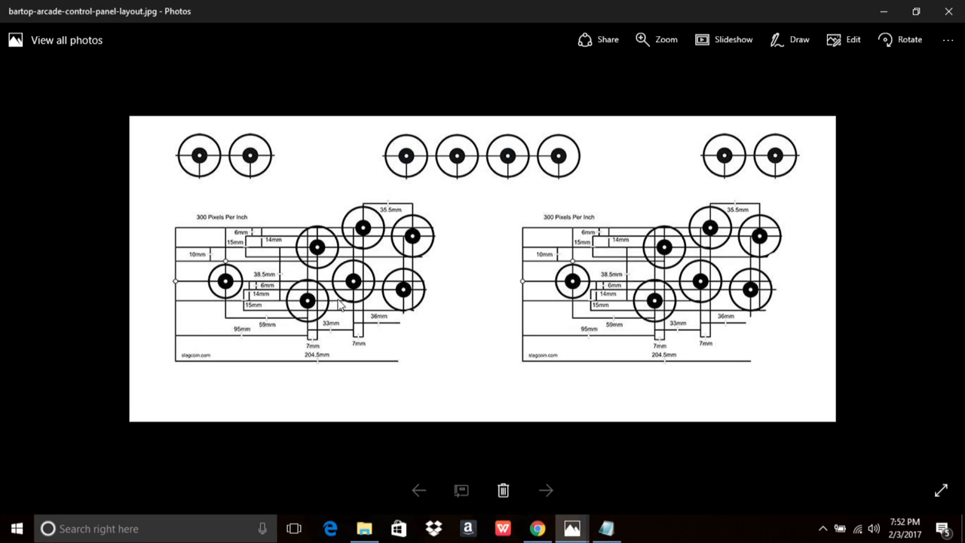
pyautogui.moveTo(458, 326)
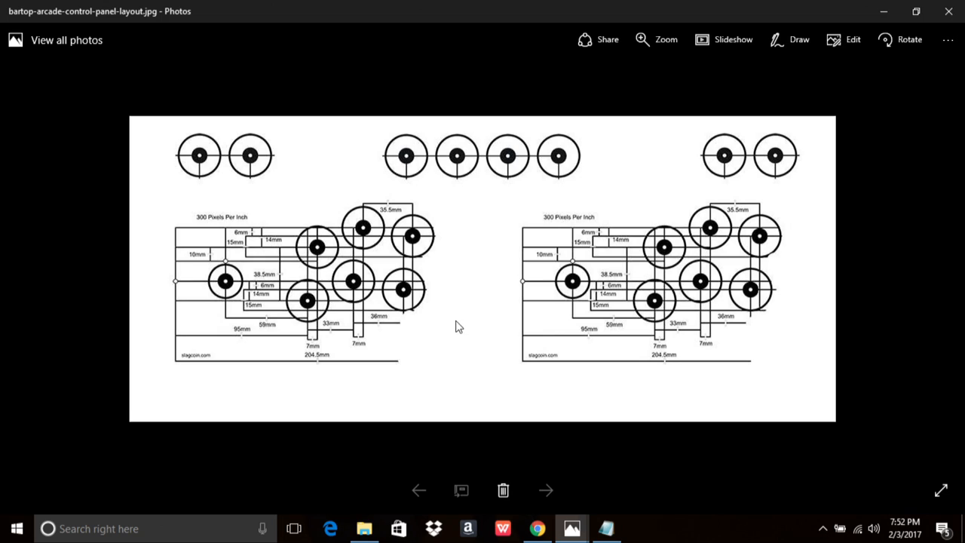
pyautogui.moveTo(607, 527)
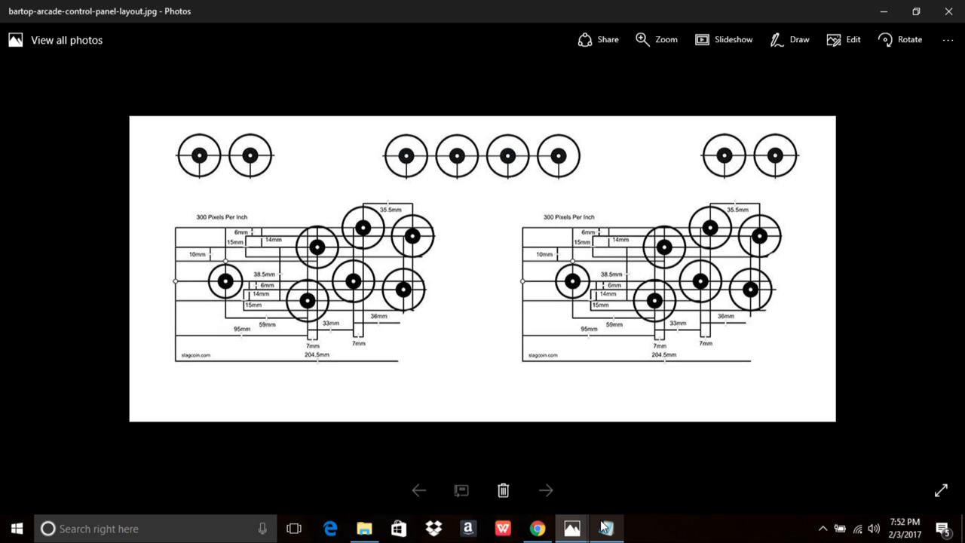
pyautogui.click(606, 528)
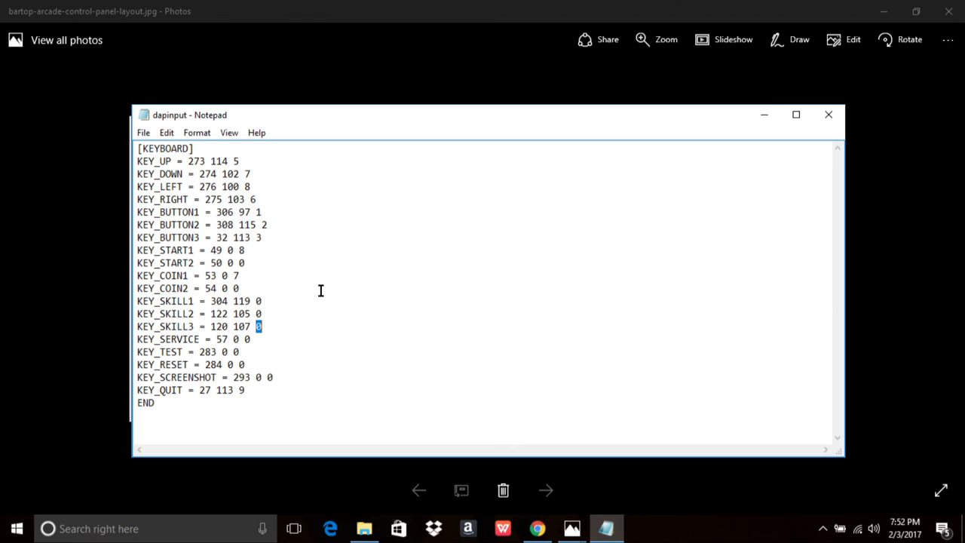
pyautogui.moveTo(356, 335)
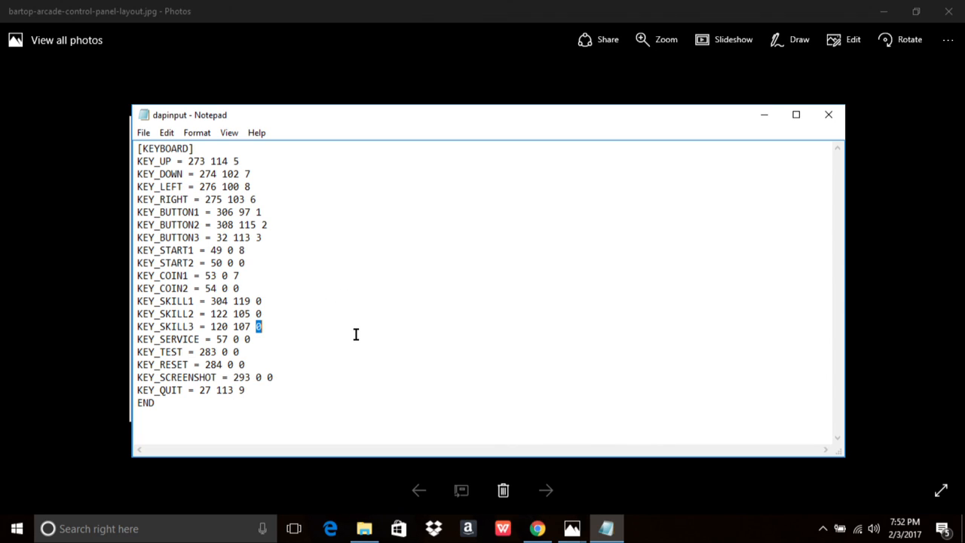
pyautogui.moveTo(253, 212)
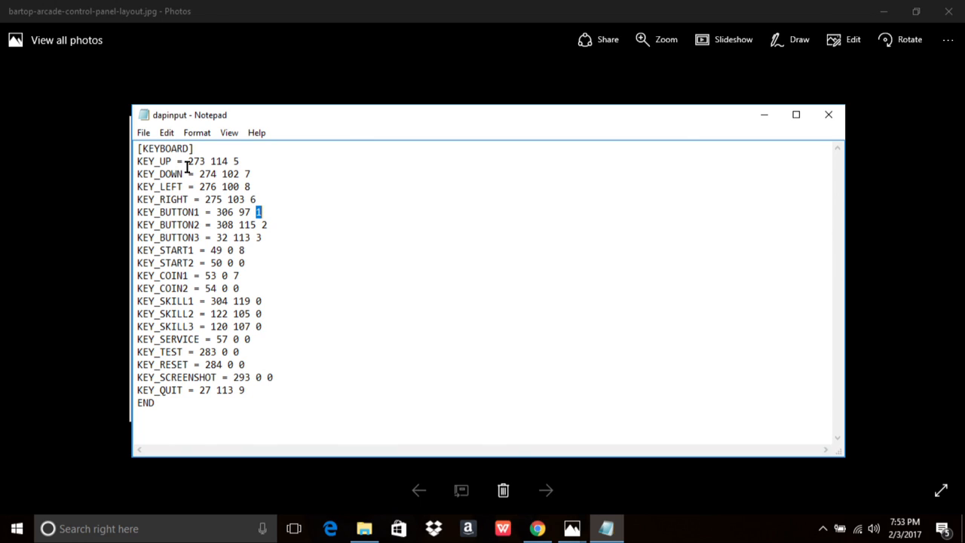
pyautogui.press('Ctrl+a')
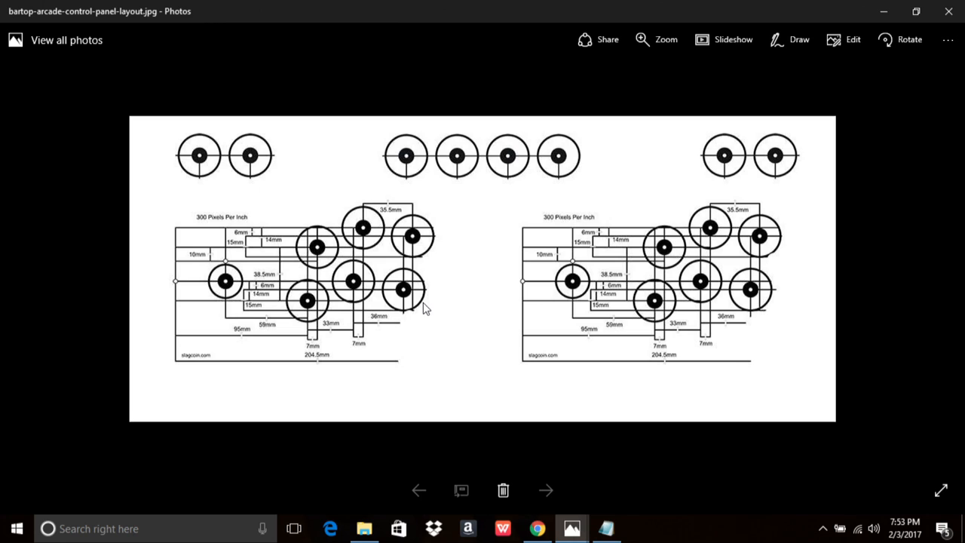
pyautogui.moveTo(234, 299)
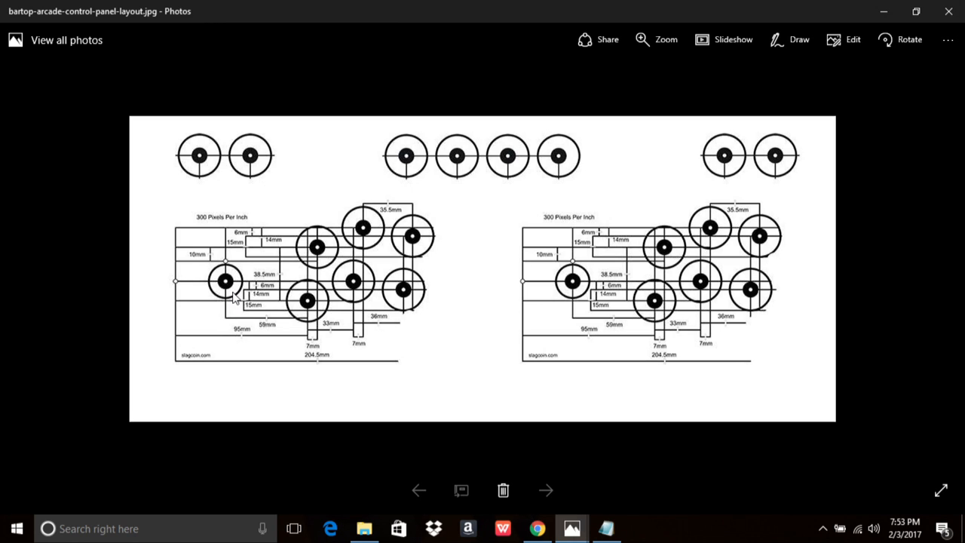
pyautogui.moveTo(596, 496)
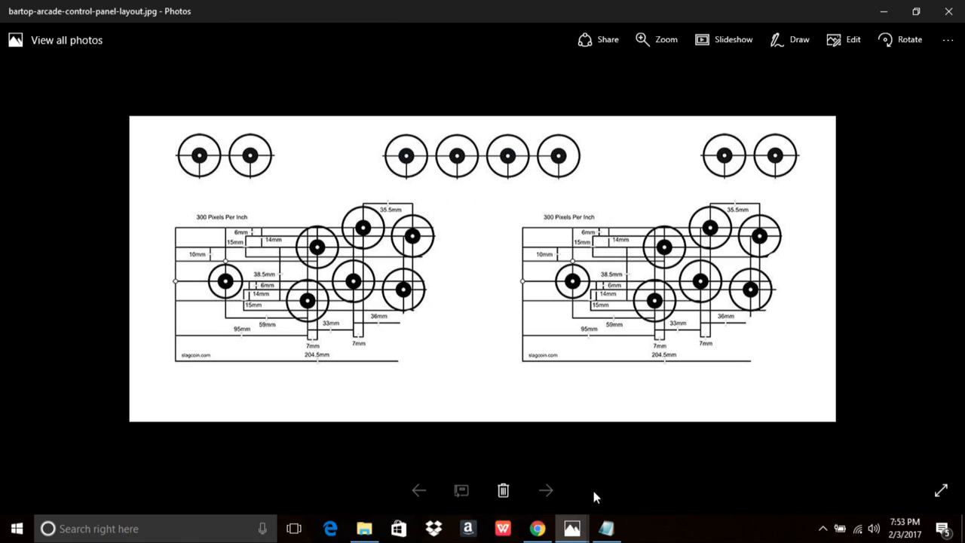
pyautogui.click(606, 527)
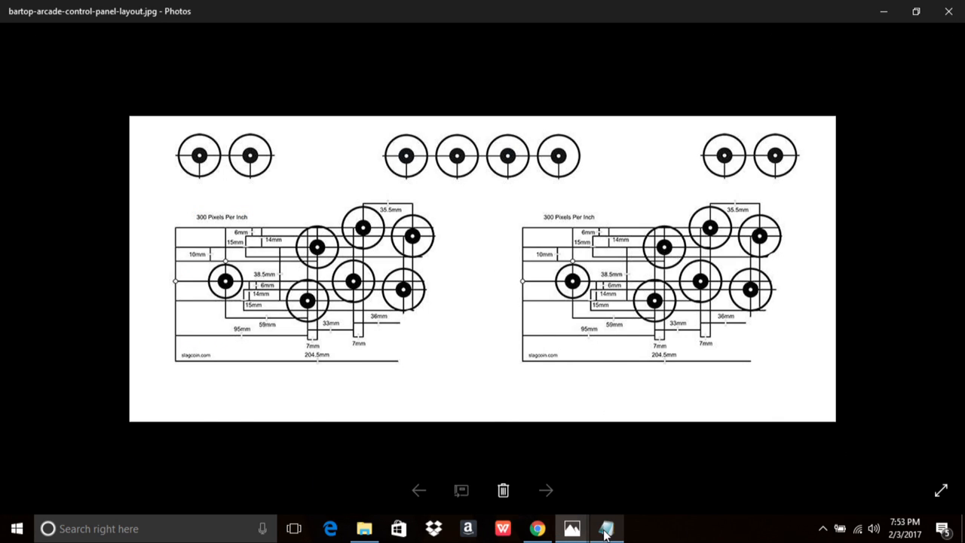
pyautogui.click(605, 528)
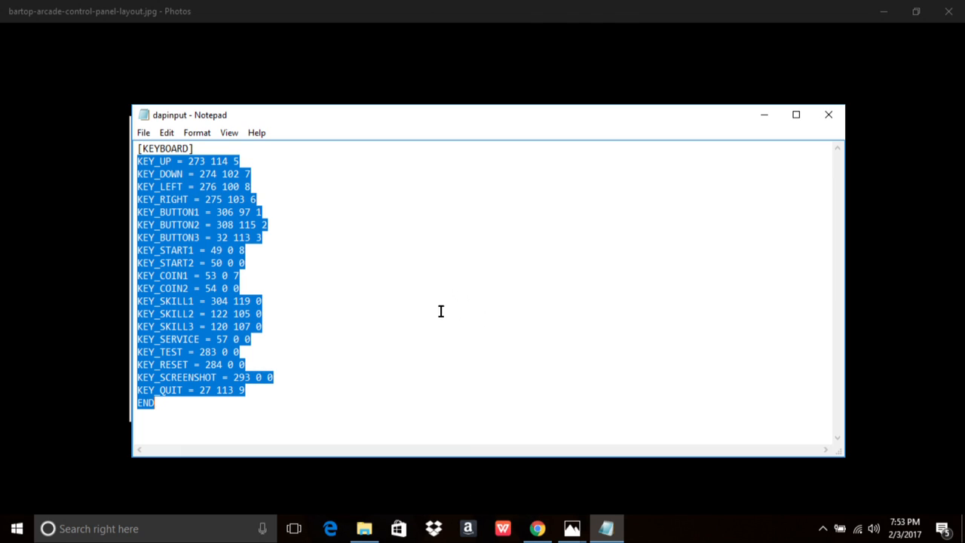
pyautogui.click(252, 212)
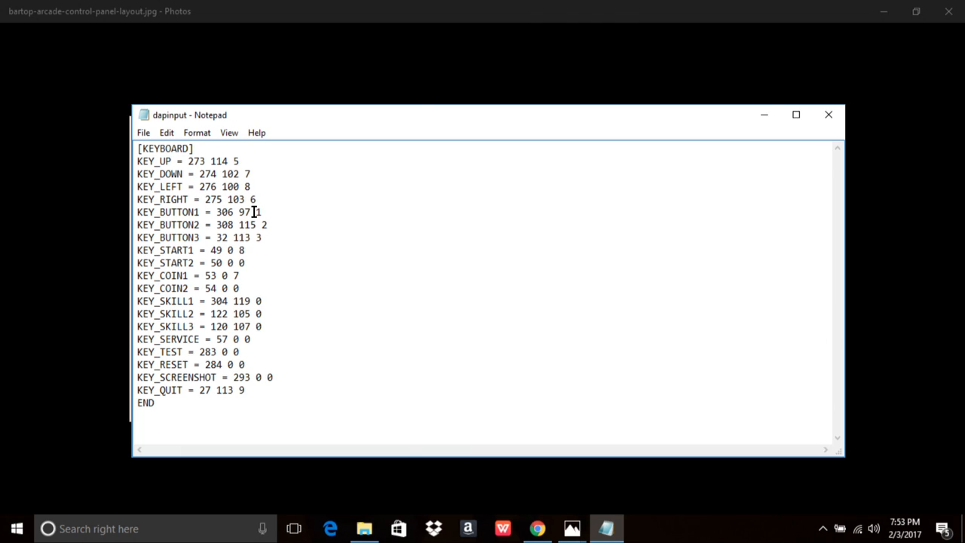
pyautogui.moveTo(155, 212)
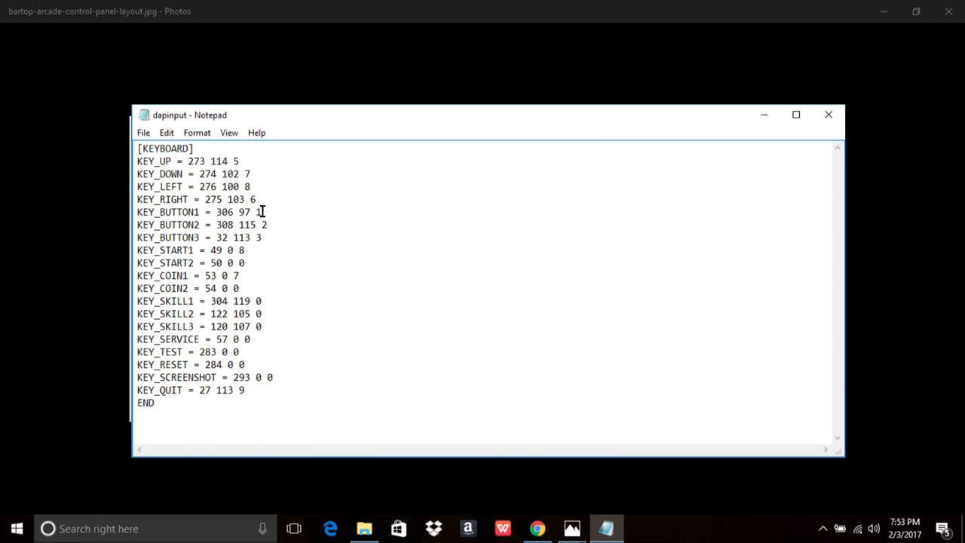
pyautogui.moveTo(184, 249)
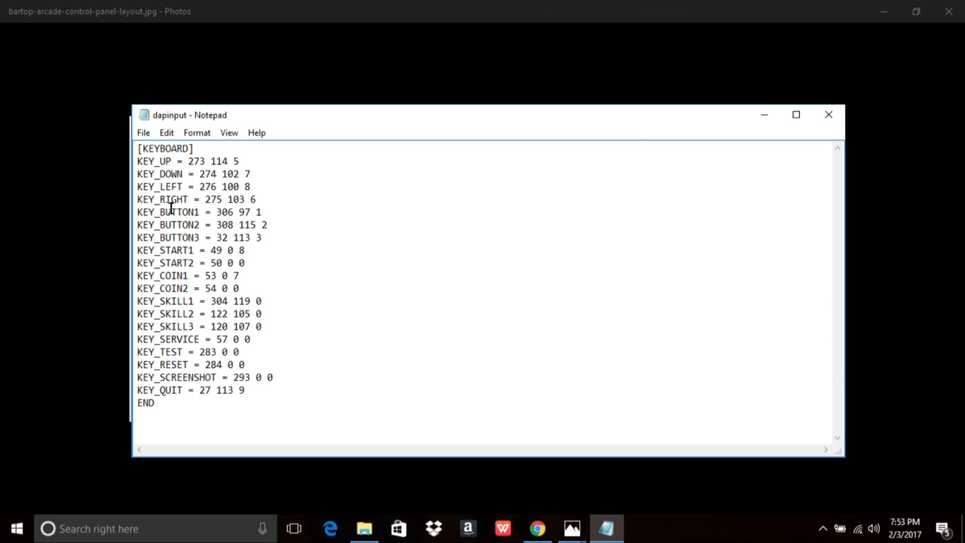
pyautogui.moveTo(236, 212)
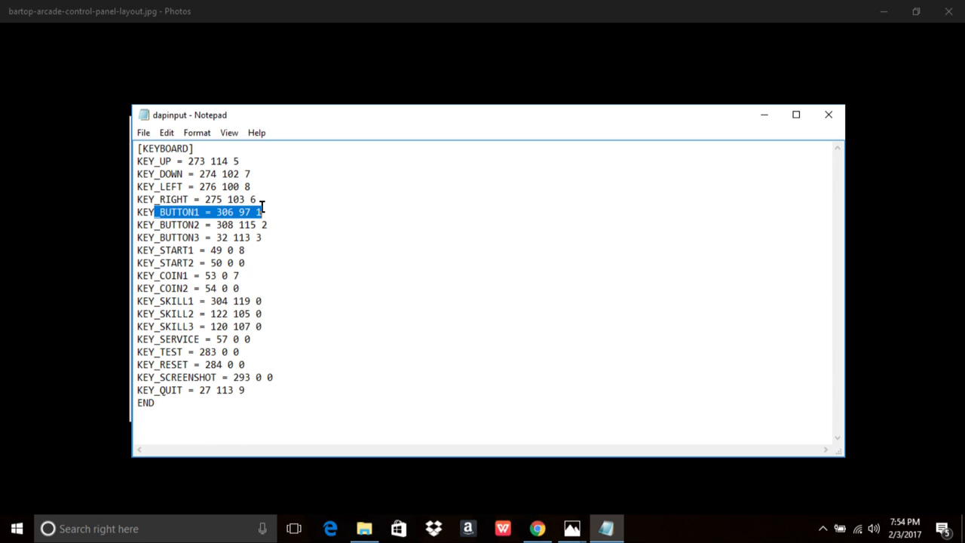
pyautogui.click(260, 211)
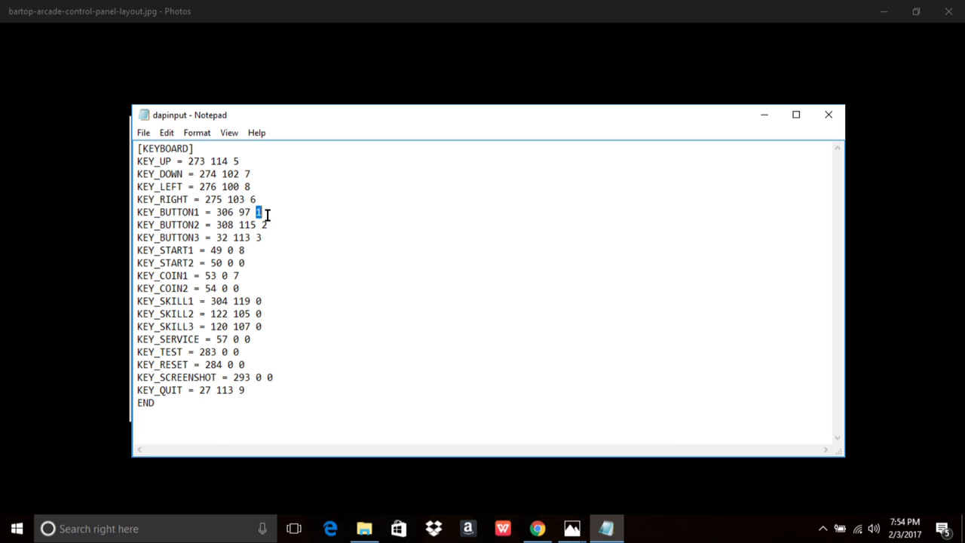
pyautogui.moveTo(280, 279)
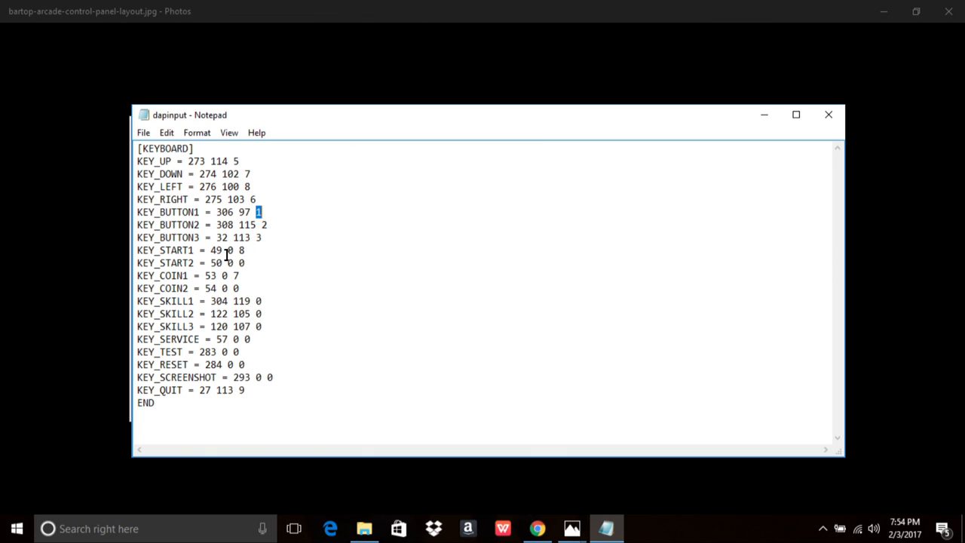
pyautogui.moveTo(221, 275)
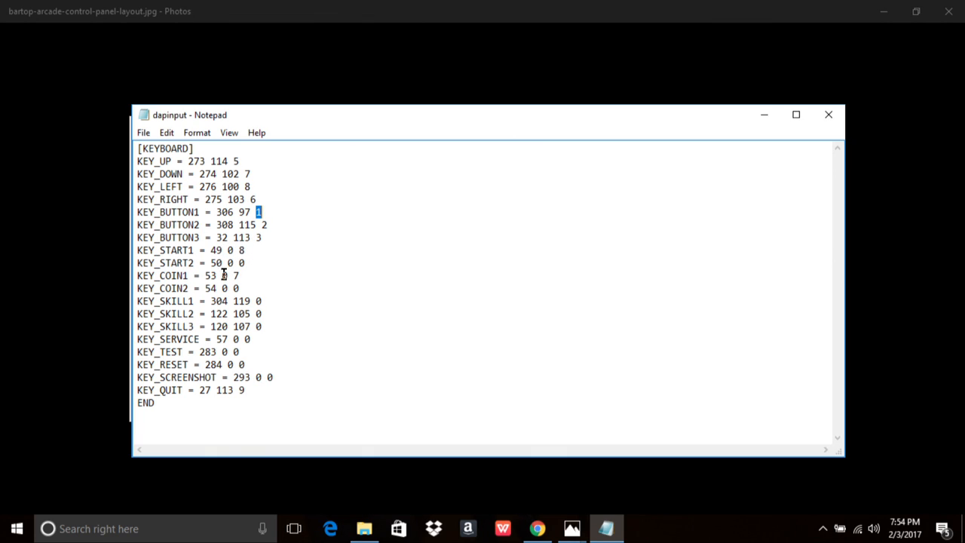
pyautogui.moveTo(240, 250)
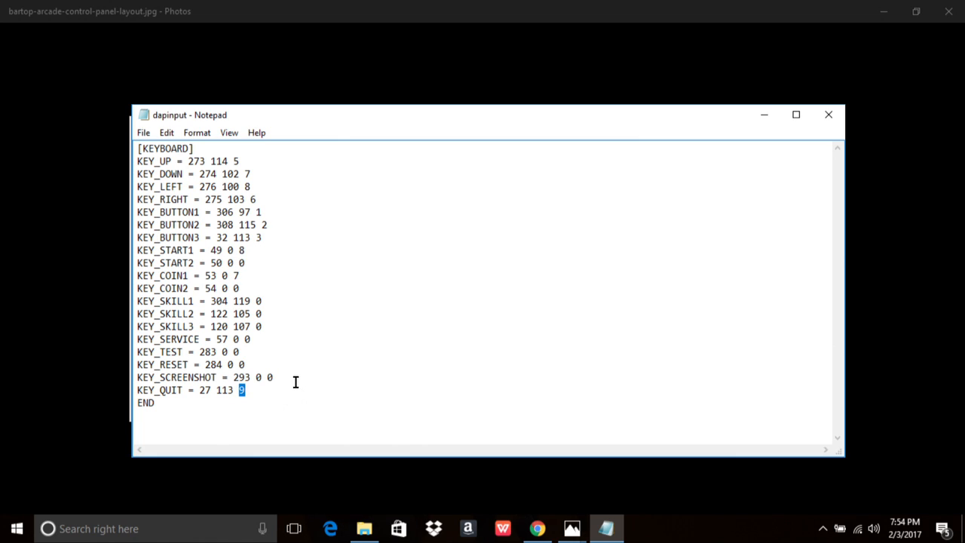
pyautogui.moveTo(293, 358)
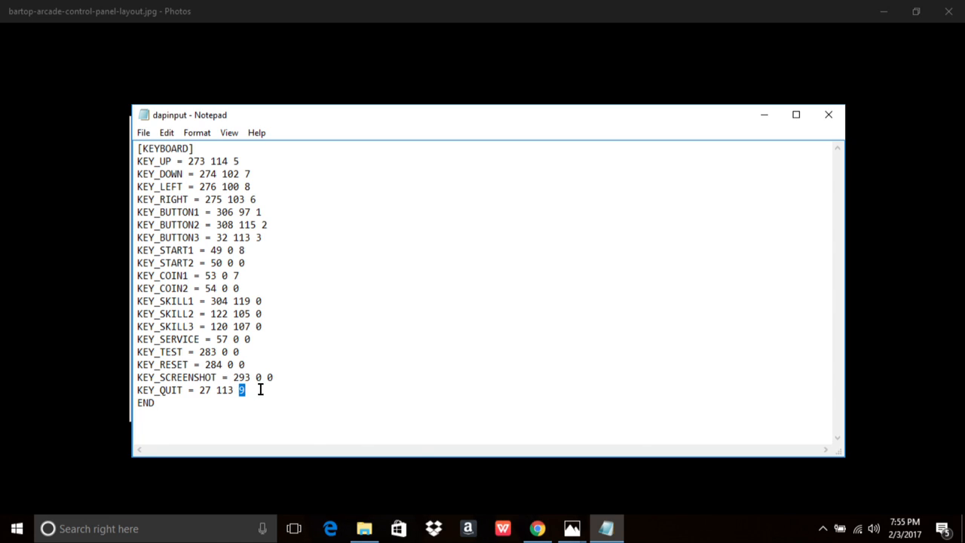
pyautogui.moveTo(230, 301)
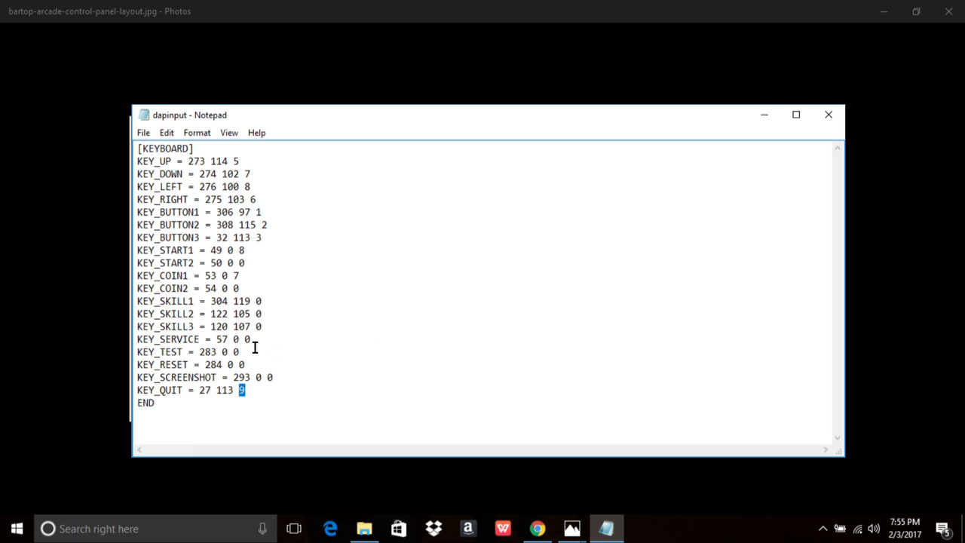
pyautogui.moveTo(258, 403)
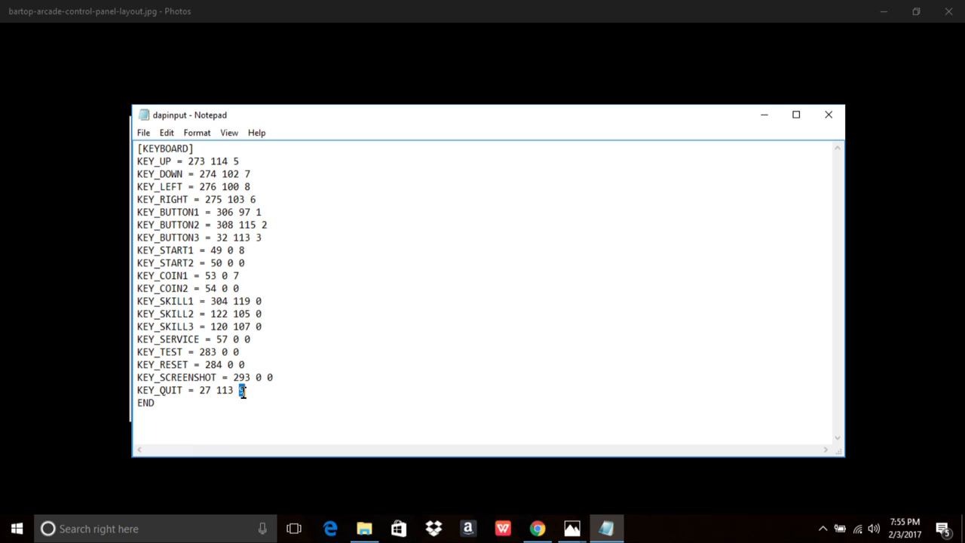
# Switch to Photos showing bartop-arcade-control-panel-layout.jpg
pyautogui.click(571, 527)
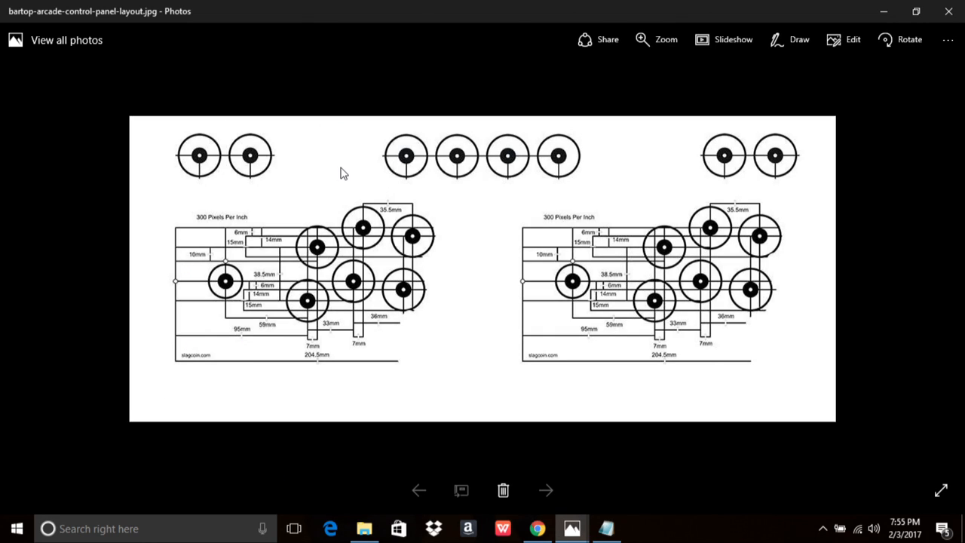
pyautogui.moveTo(417, 147)
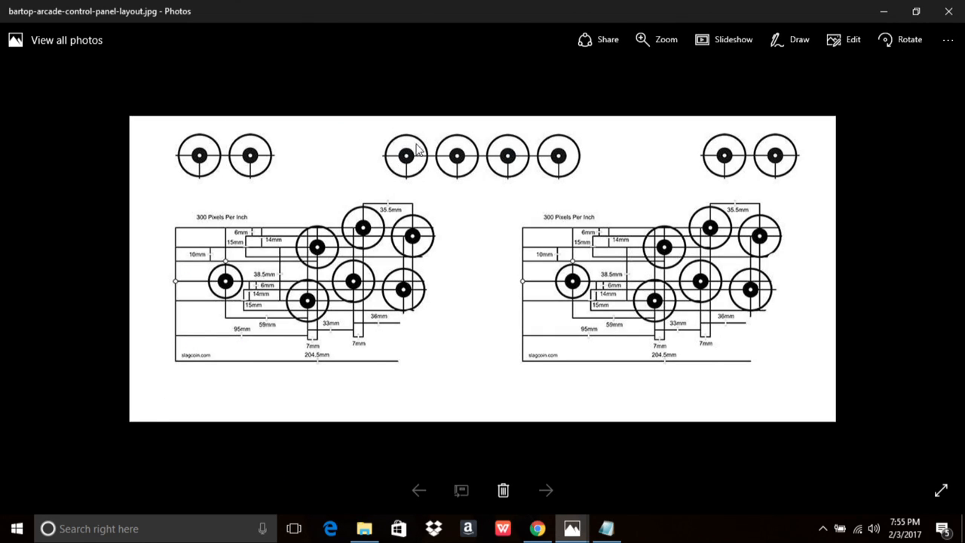
pyautogui.moveTo(398, 155)
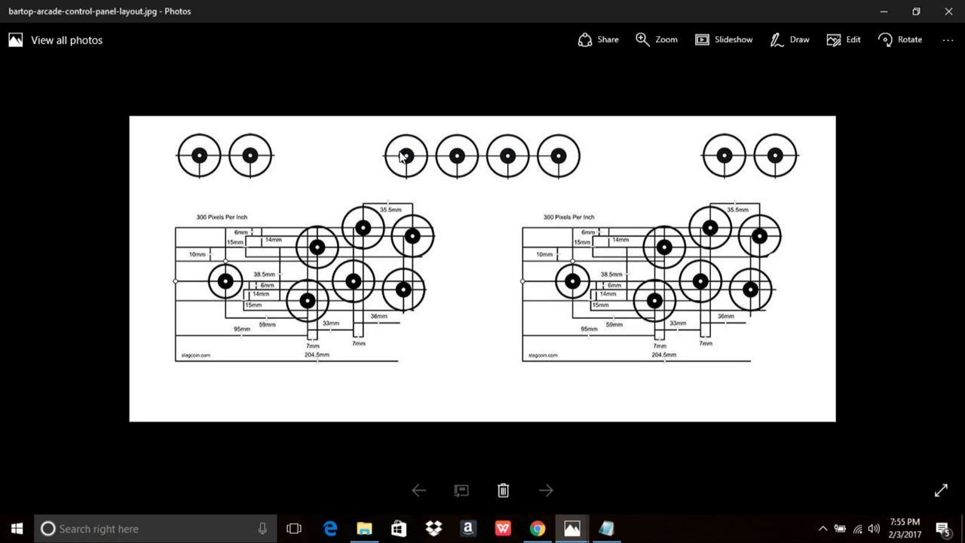
pyautogui.moveTo(394, 161)
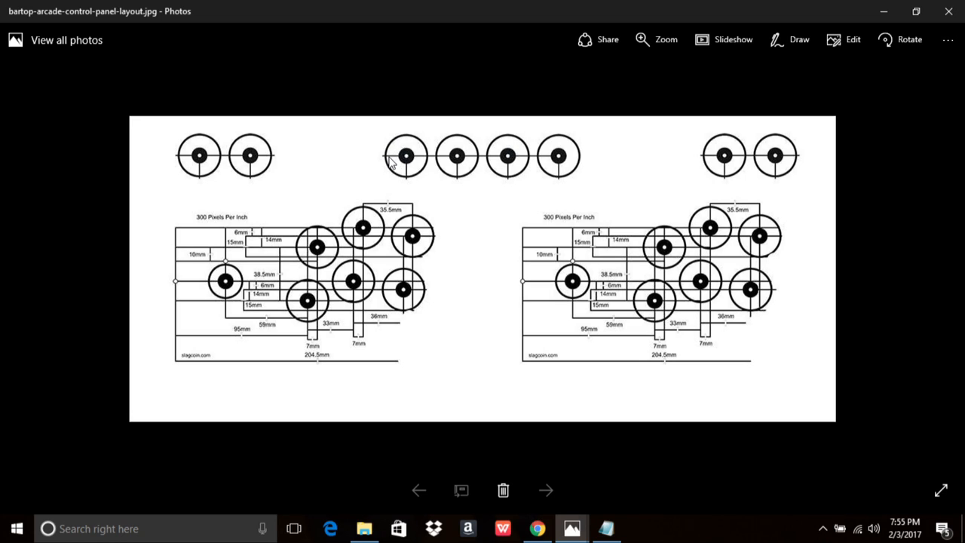
pyautogui.moveTo(396, 158)
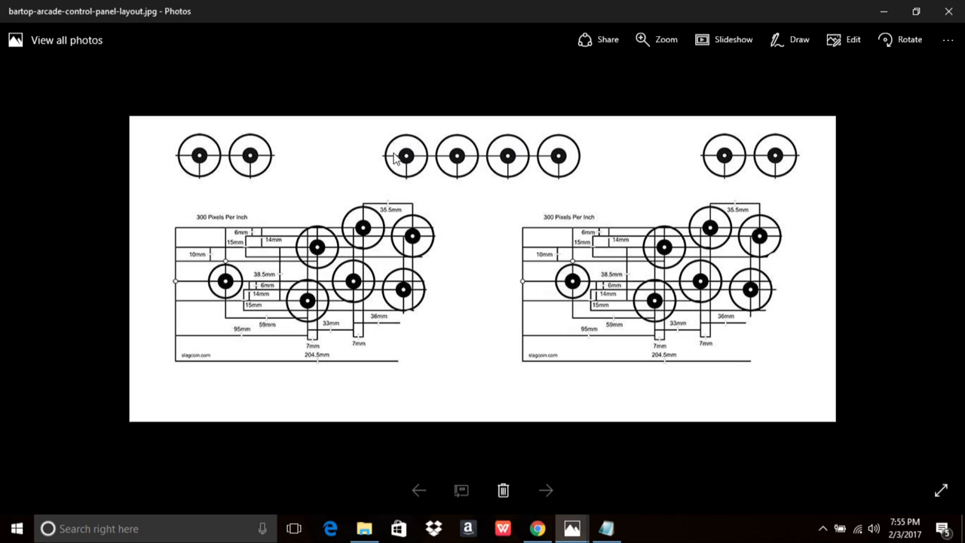
pyautogui.moveTo(392, 195)
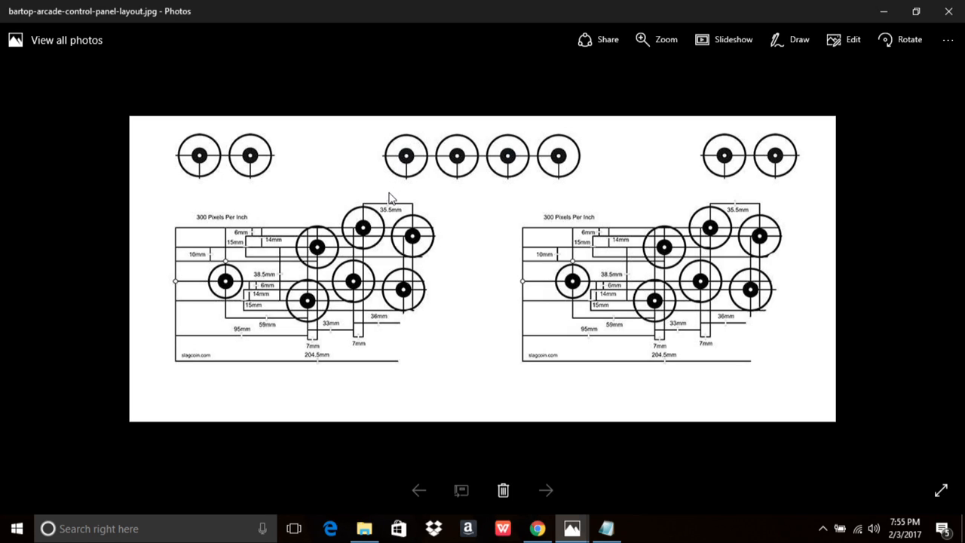
pyautogui.moveTo(402, 159)
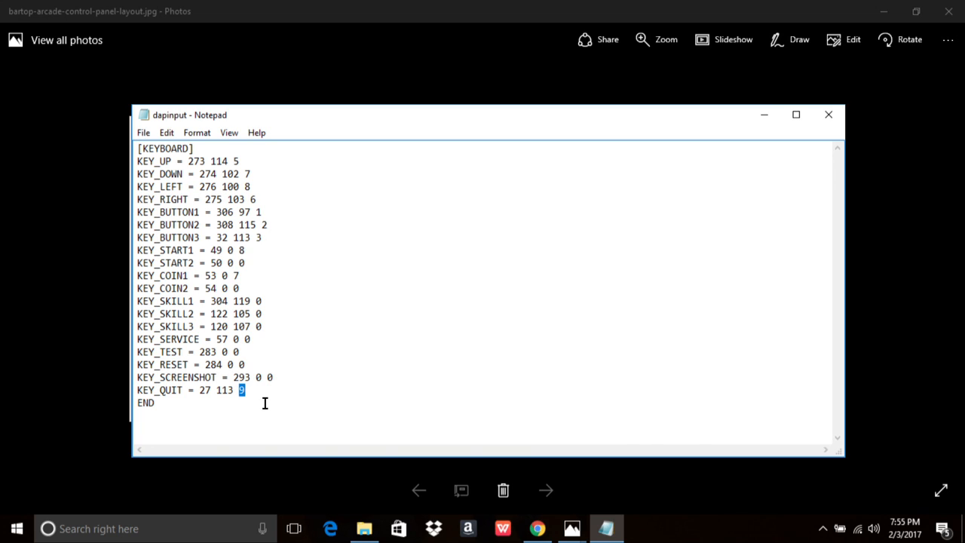
pyautogui.moveTo(230, 314)
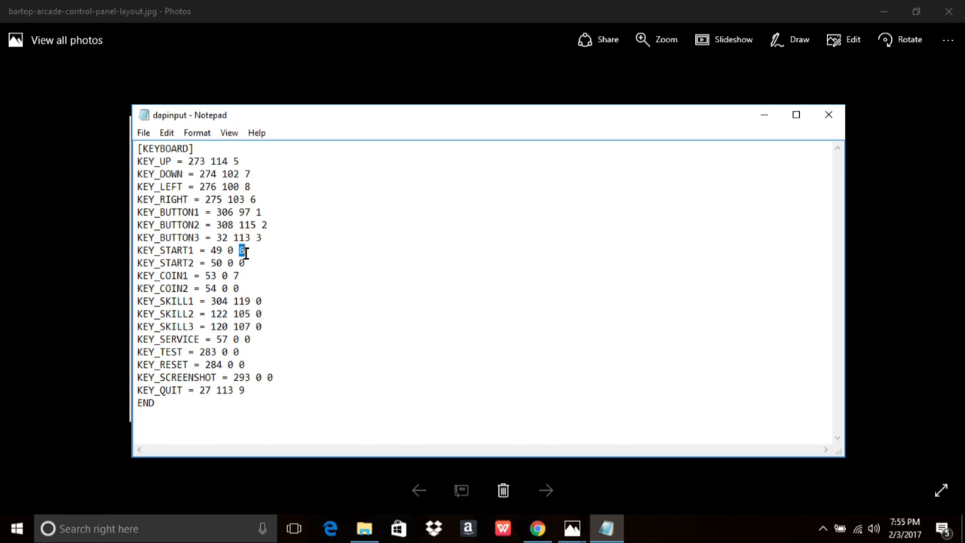
pyautogui.moveTo(293, 311)
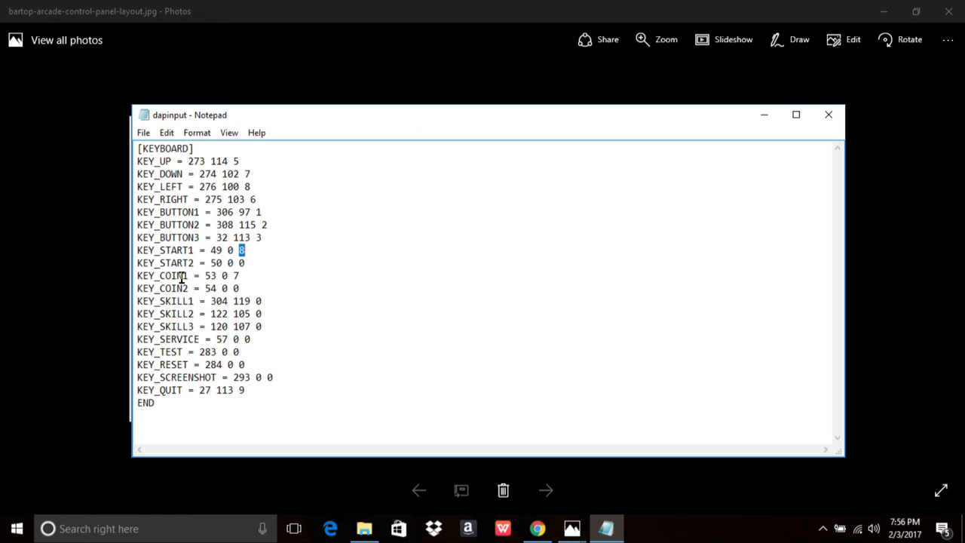
pyautogui.moveTo(228, 267)
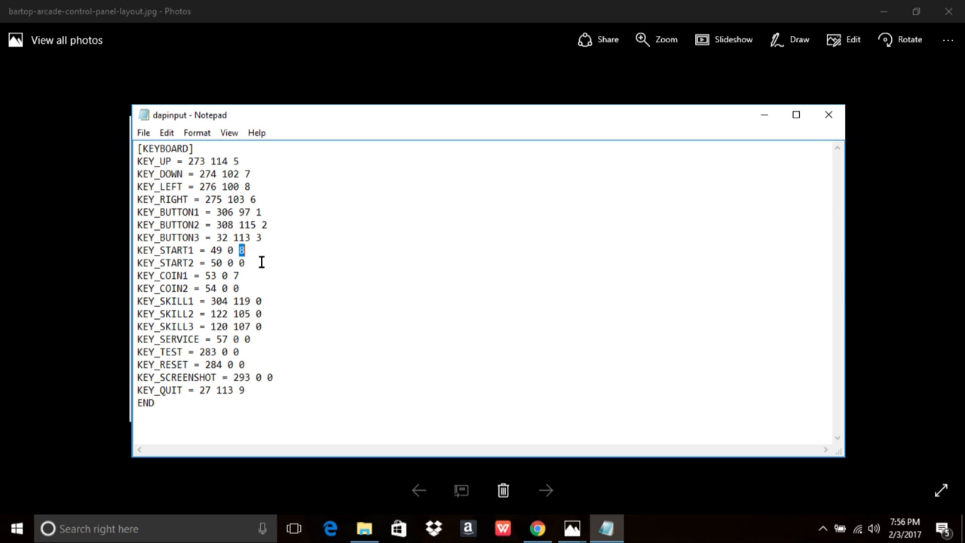
pyautogui.moveTo(72, 352)
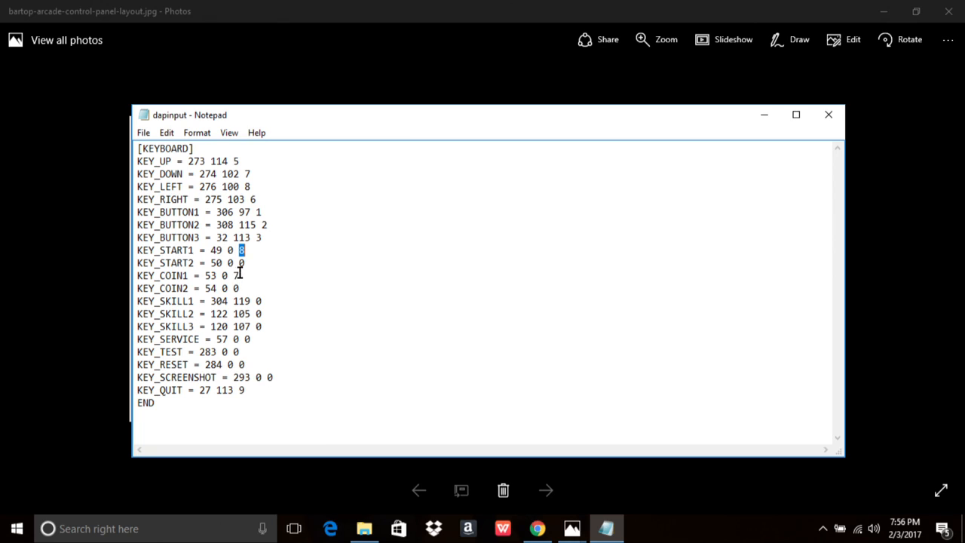
pyautogui.moveTo(242, 262)
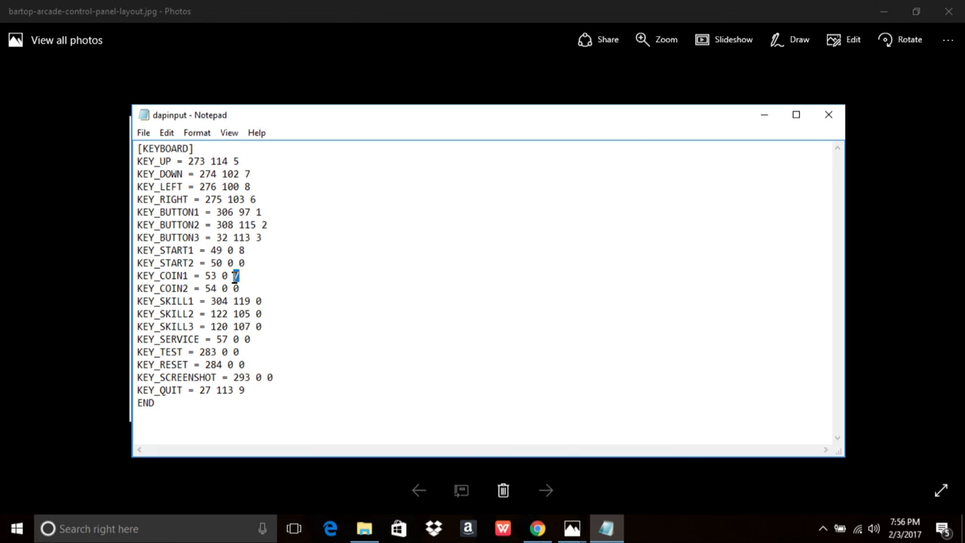
pyautogui.moveTo(230, 238)
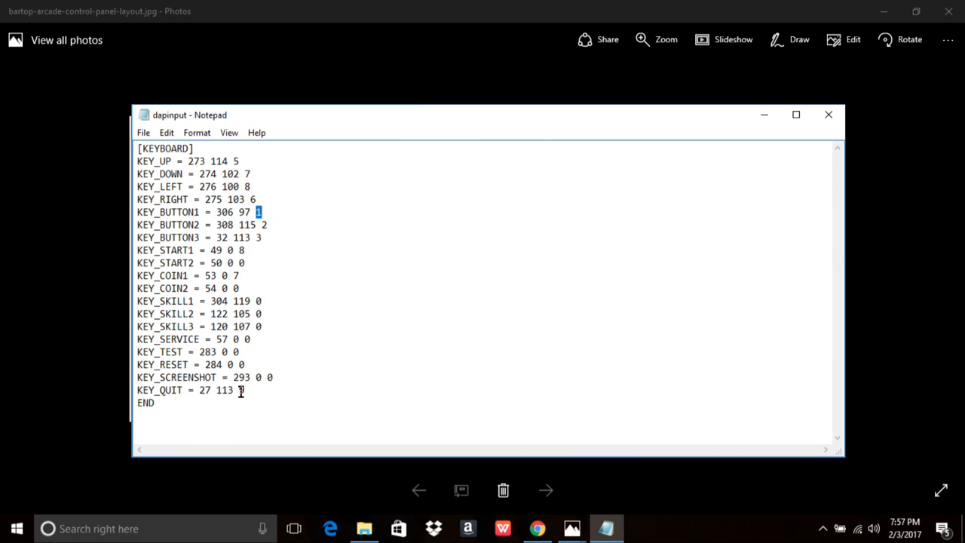
pyautogui.tripleClick(189, 390)
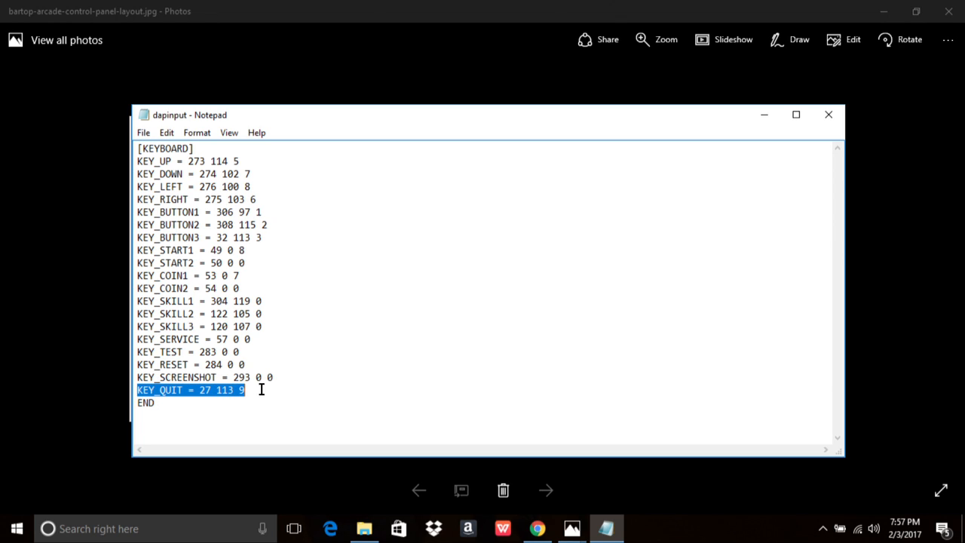
pyautogui.moveTo(256, 417)
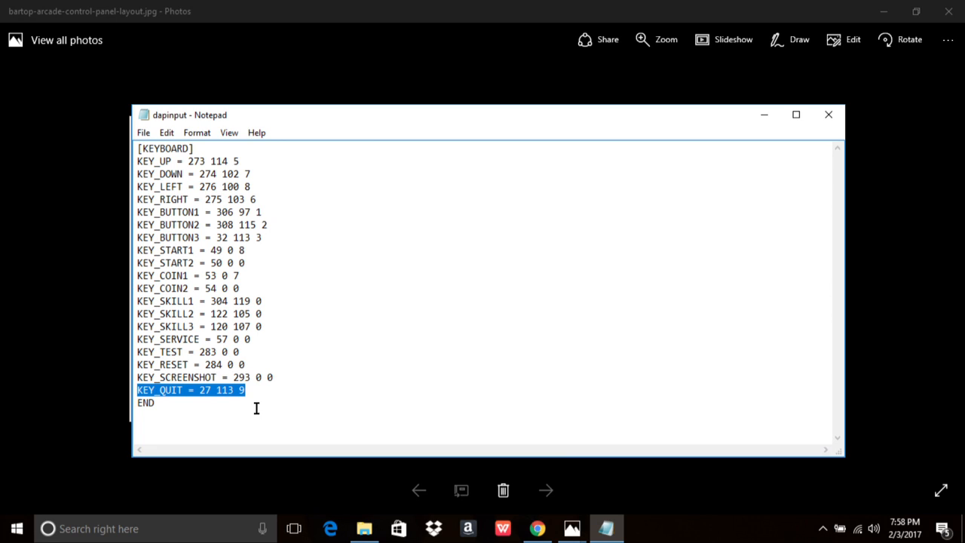
pyautogui.click(153, 403)
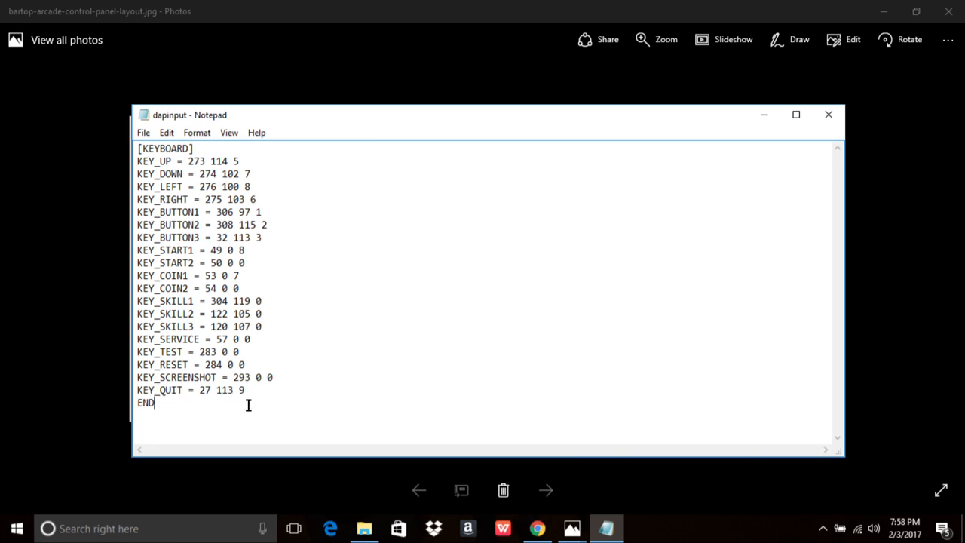
pyautogui.press('ctrl+a')
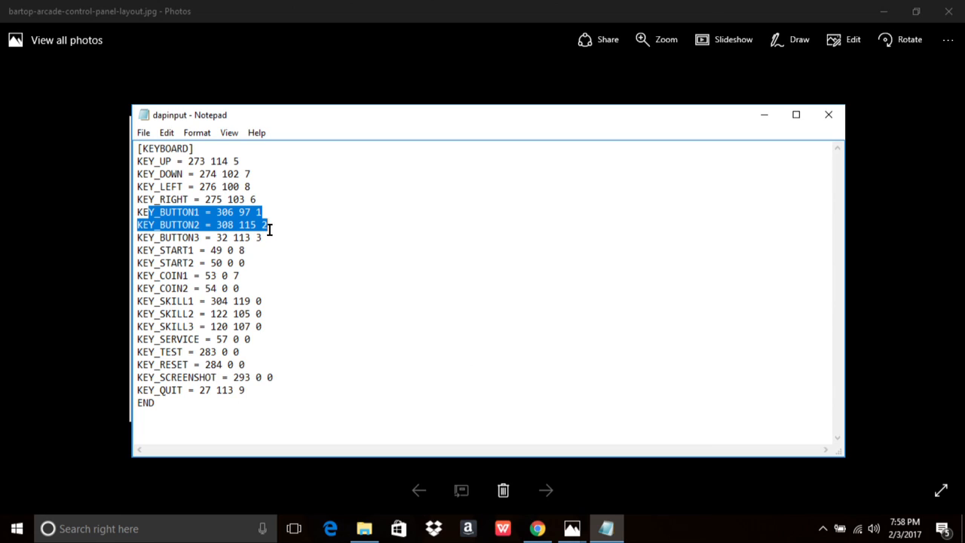
pyautogui.moveTo(272, 225); pyautogui.dragTo(264, 241)
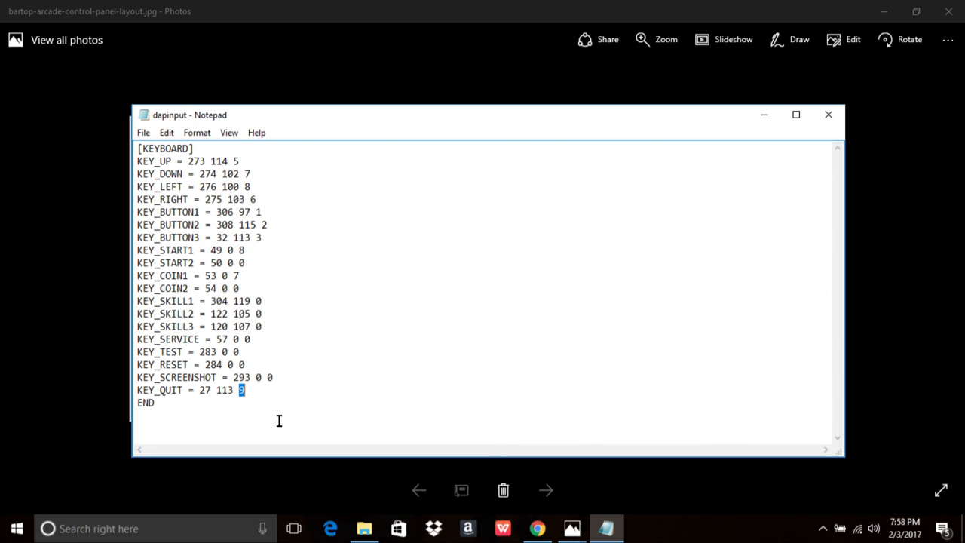
pyautogui.moveTo(253, 300)
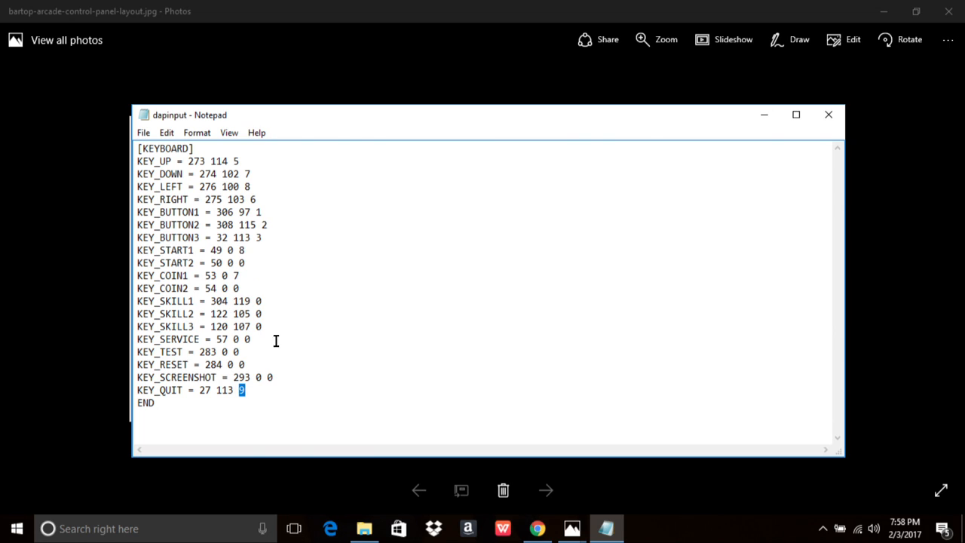
pyautogui.moveTo(307, 385)
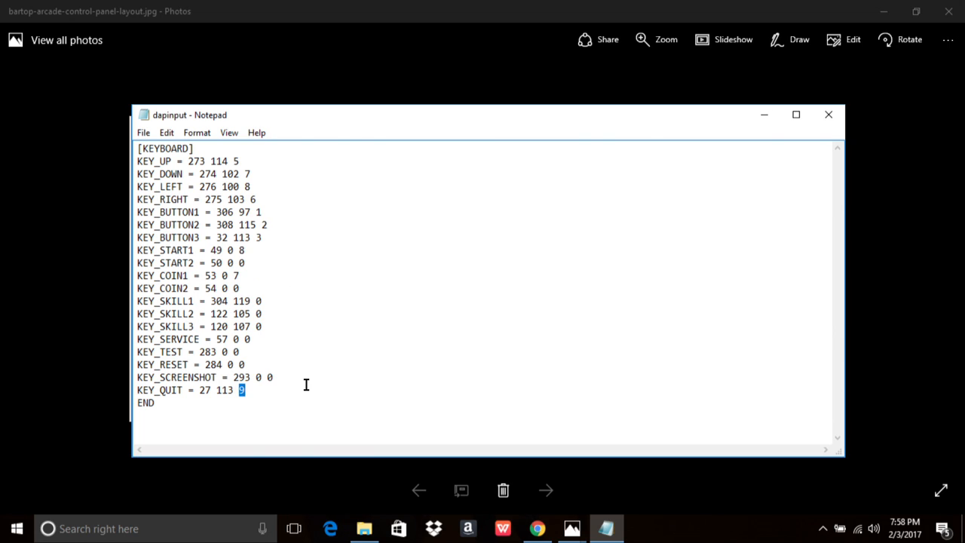